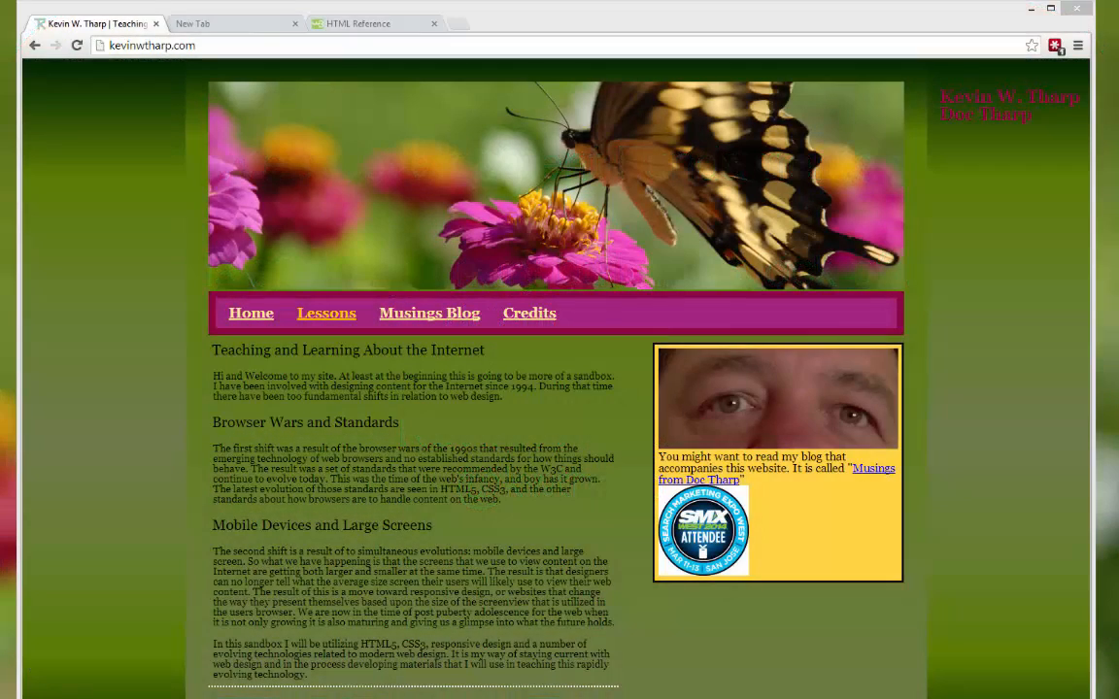
pyautogui.moveTo(386, 421)
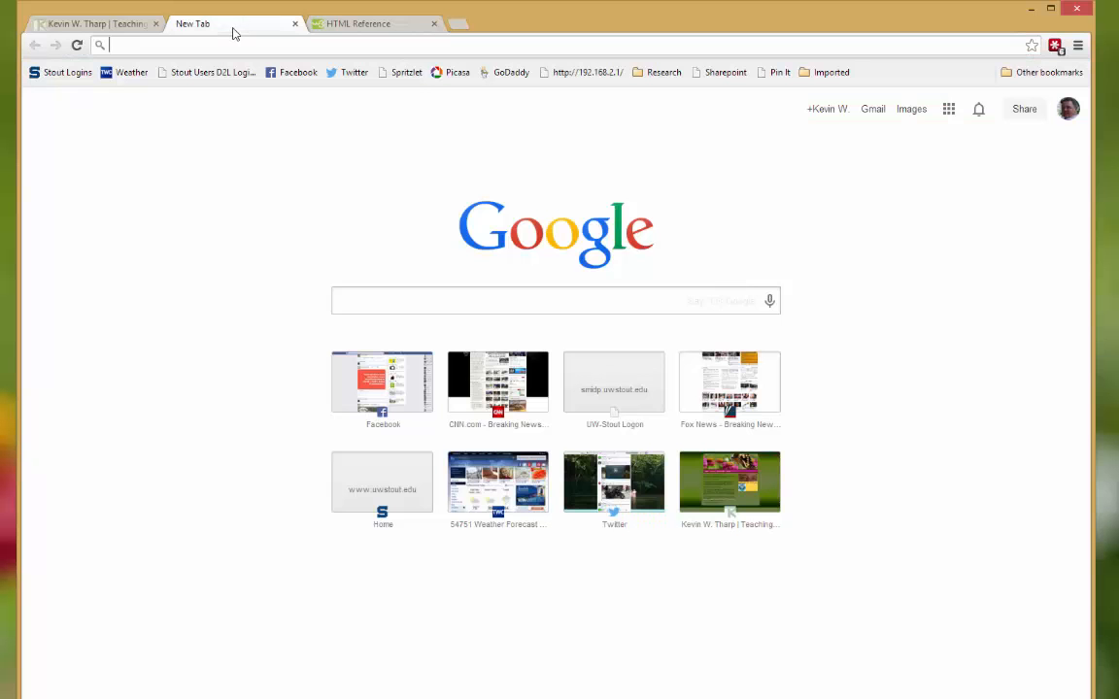
pyautogui.moveTo(272, 27)
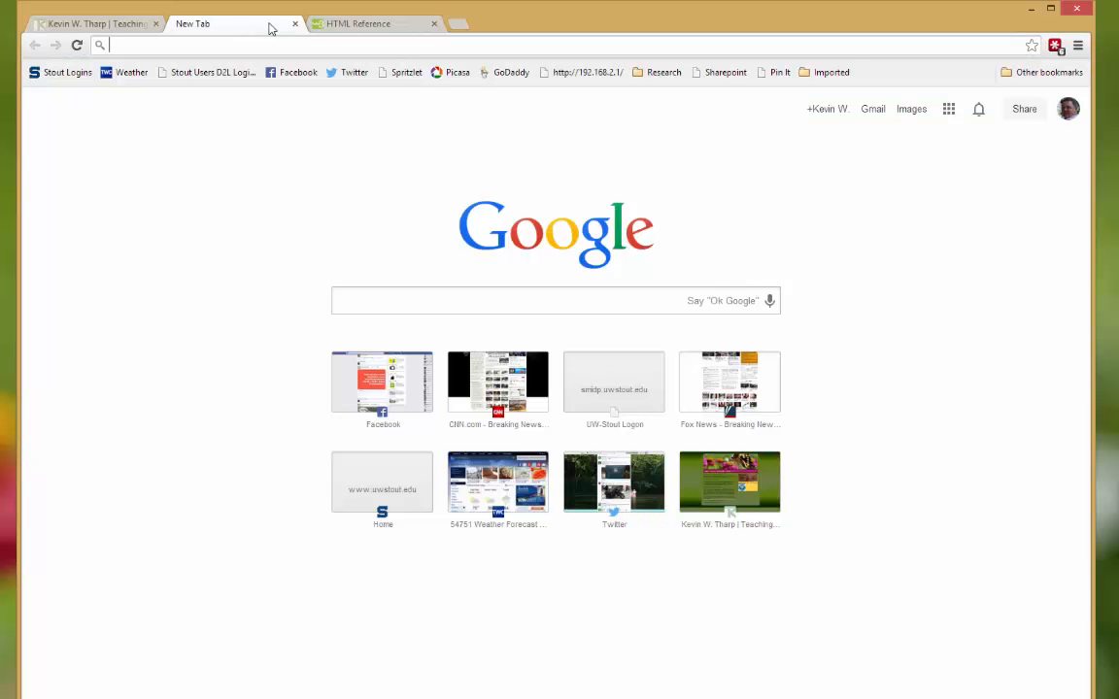
# - Bring the w3schools HTML Tag Reference page forward in Chrome
pyautogui.click(375, 24)
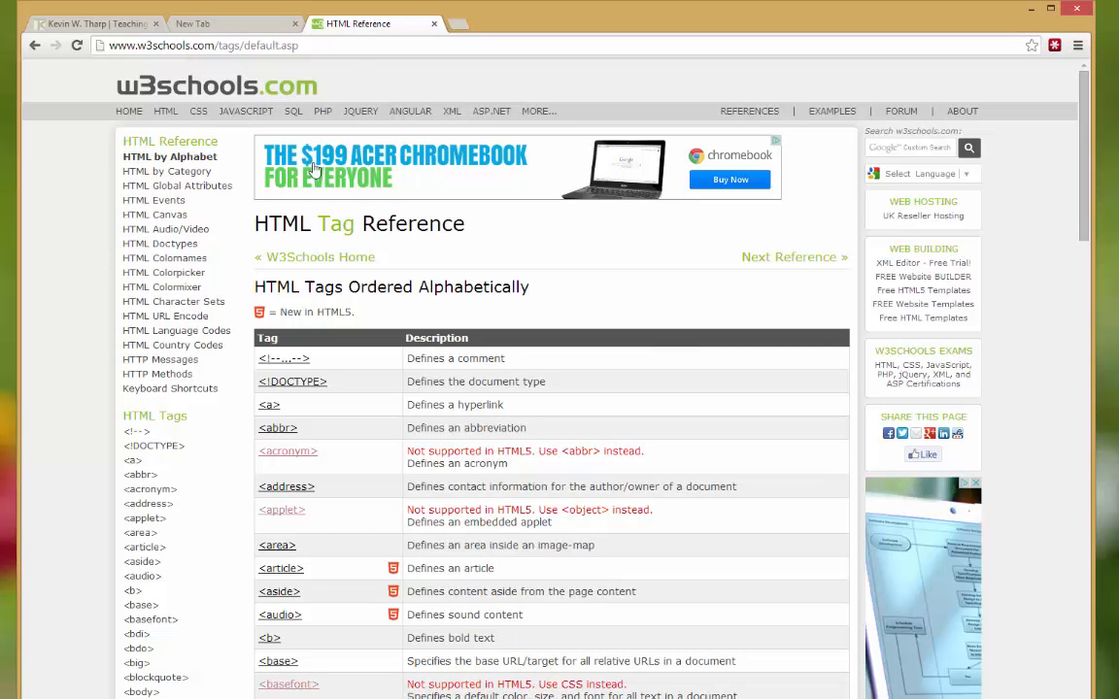
pyautogui.moveTo(48, 416)
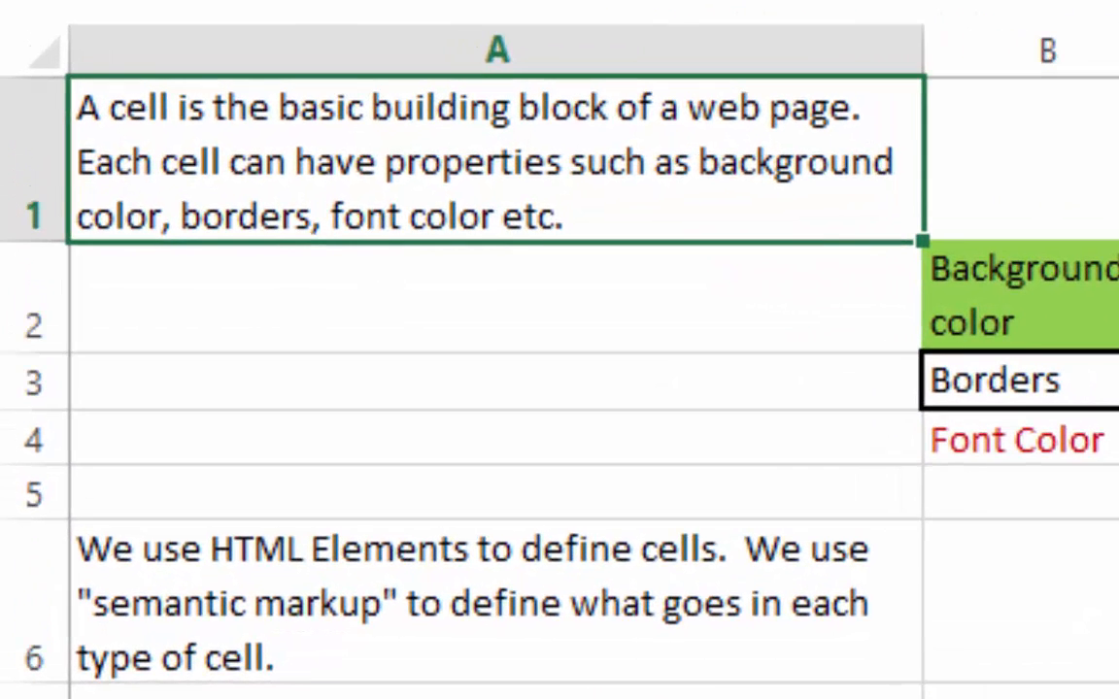
pyautogui.moveTo(677, 205)
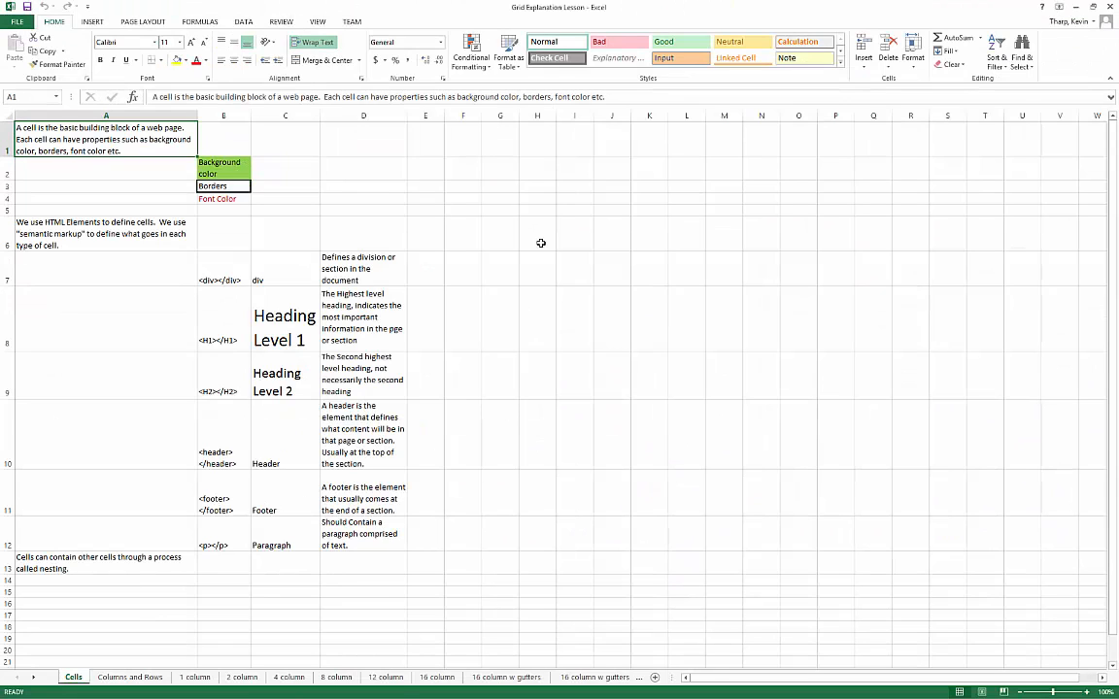
pyautogui.click(285, 139)
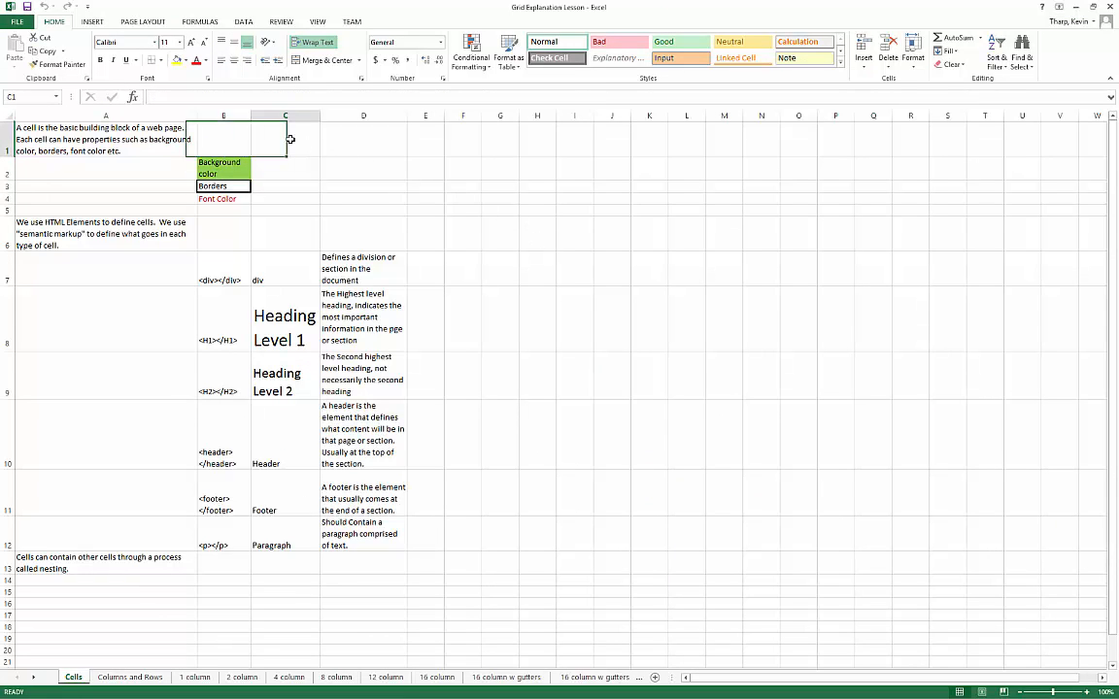
pyautogui.click(285, 138)
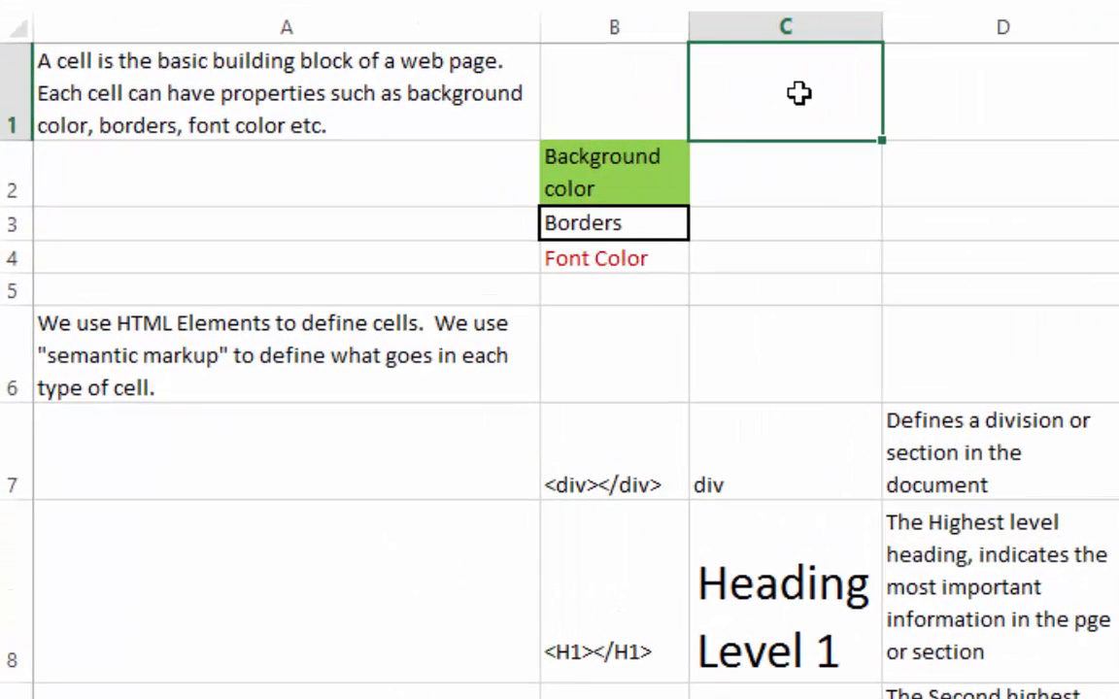
pyautogui.click(613, 173)
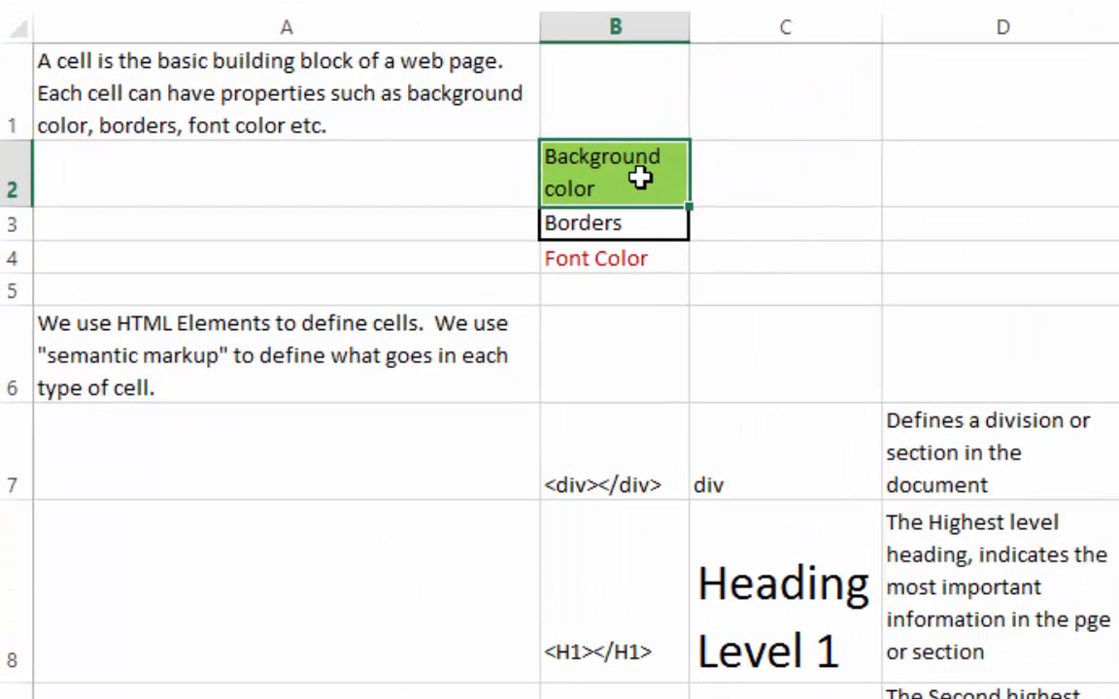
pyautogui.click(614, 222)
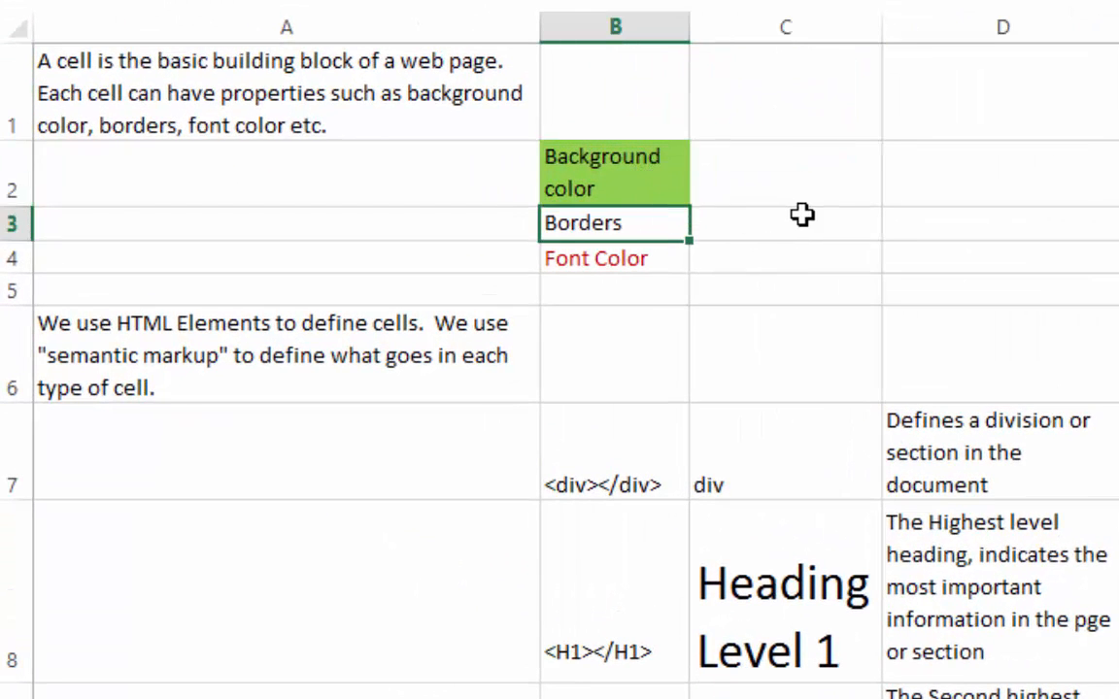
pyautogui.click(785, 223)
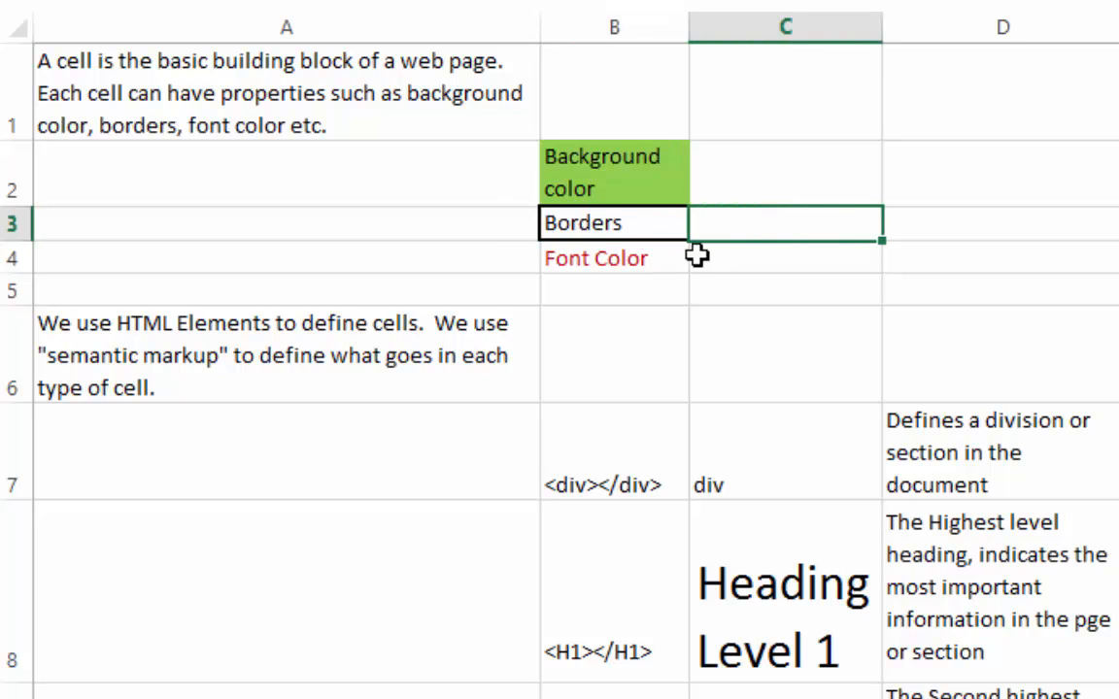
pyautogui.click(613, 257)
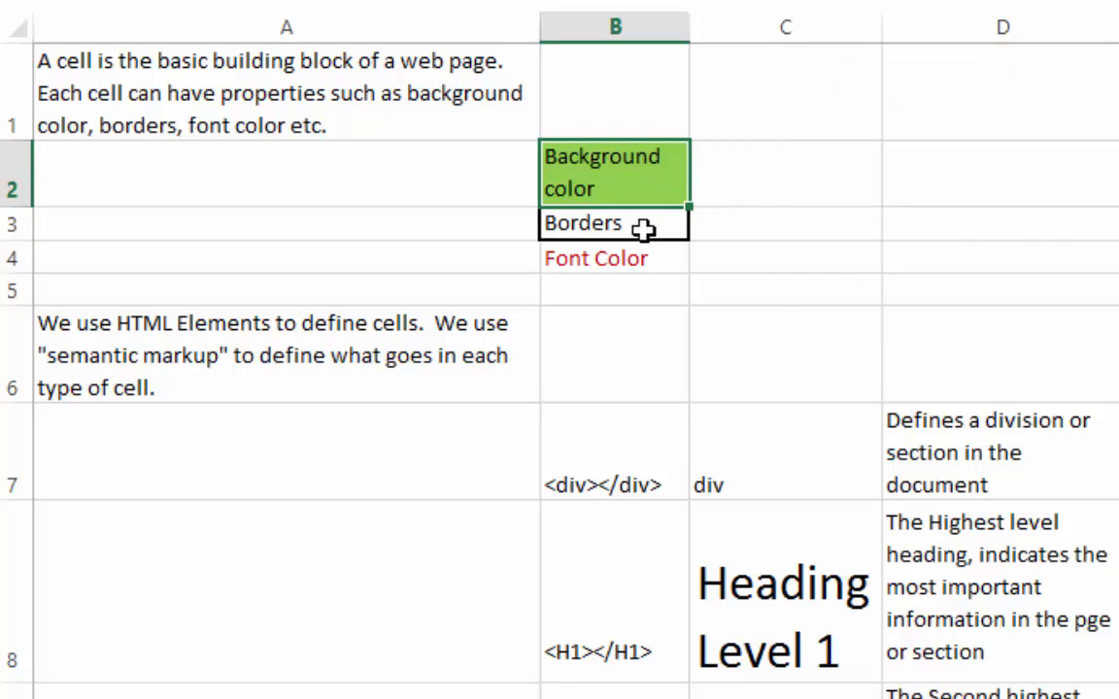
pyautogui.click(785, 173)
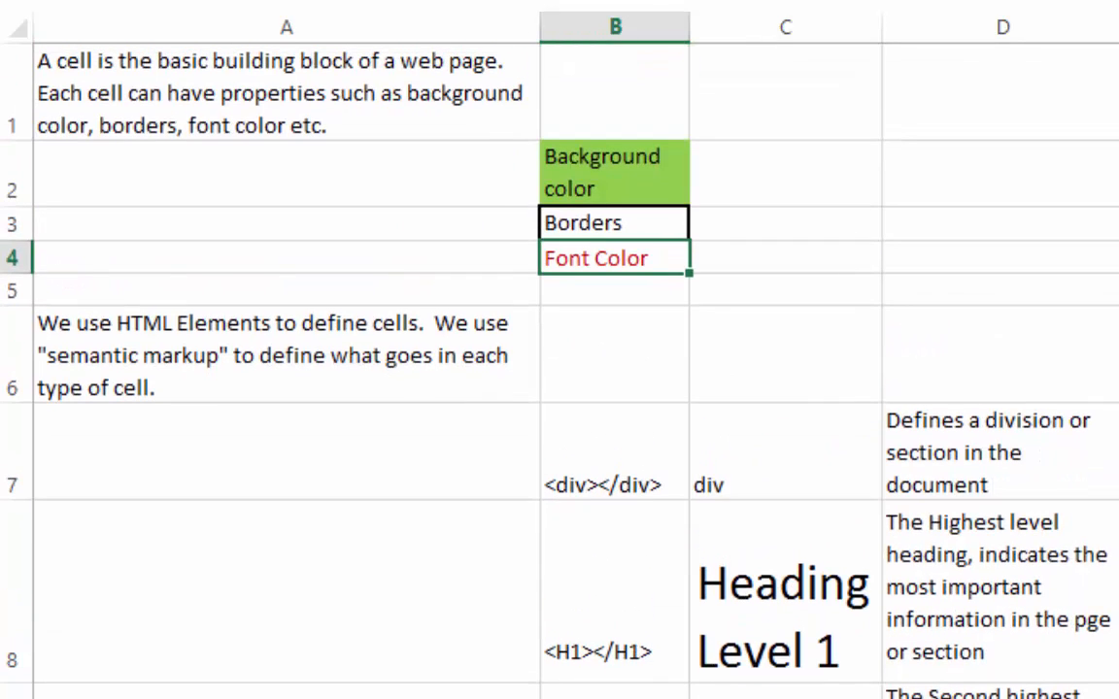
# - Move down to the HTML elements section and select the div tags cell
pyautogui.scroll(-3)
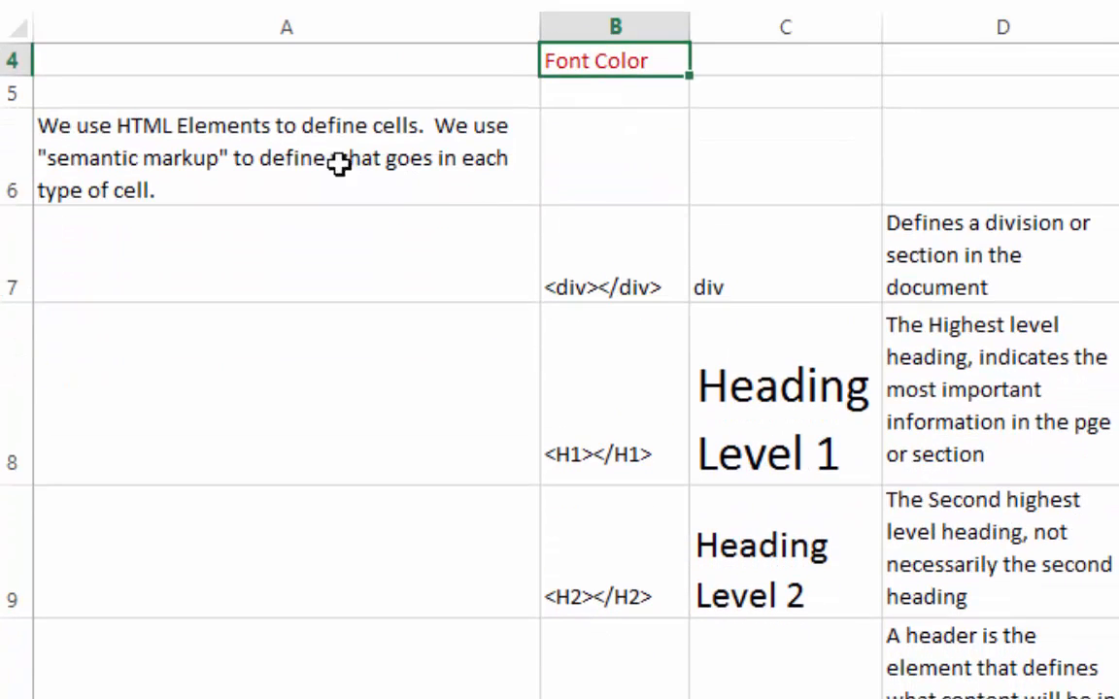
pyautogui.click(286, 158)
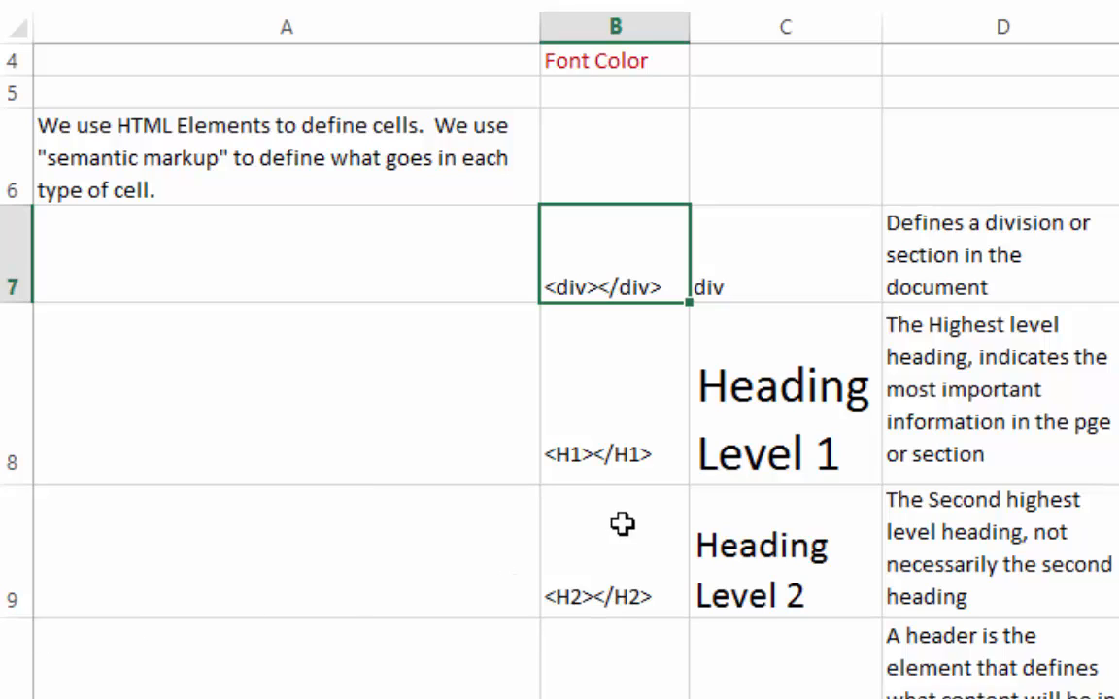
pyautogui.moveTo(622, 305)
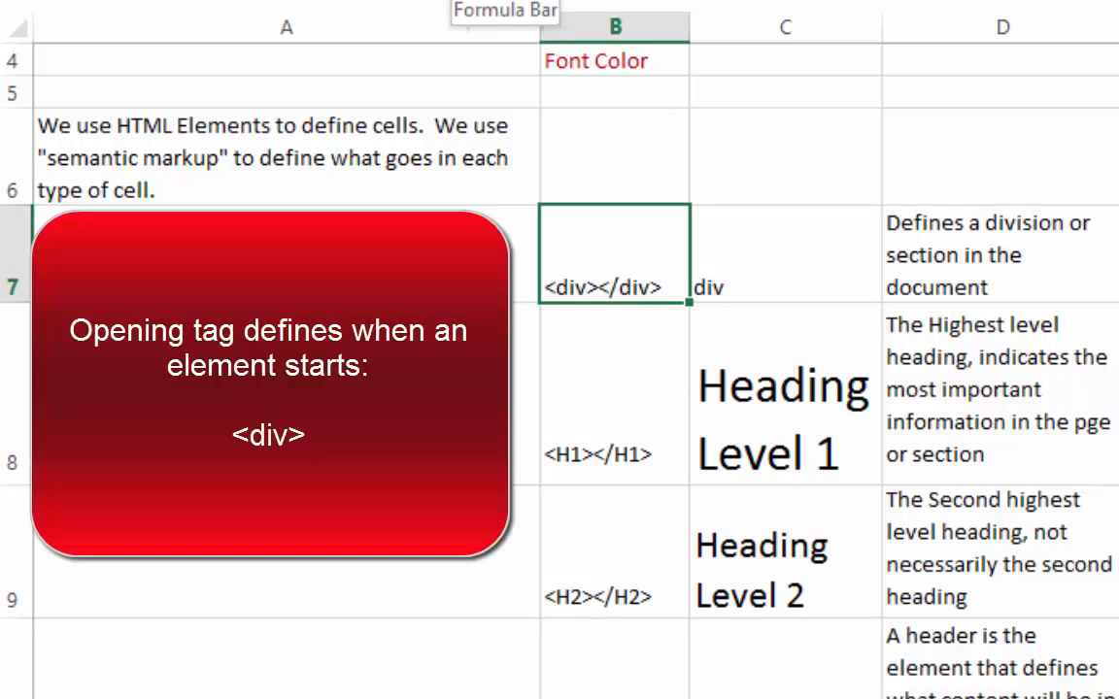
pyautogui.moveTo(386, 21)
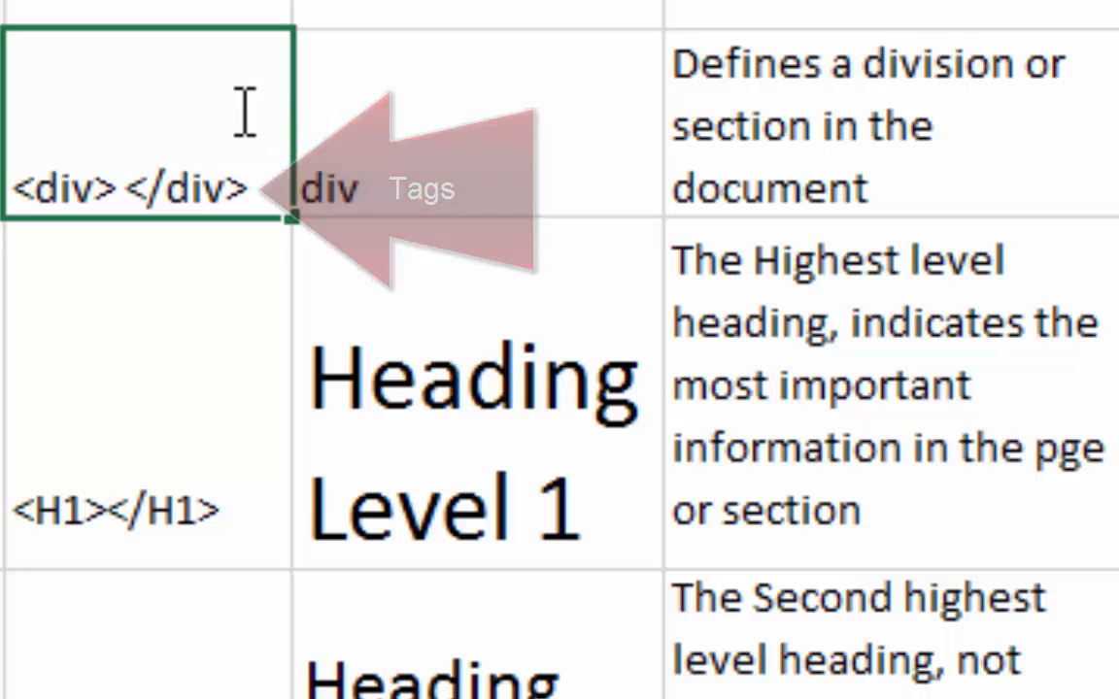
# - Select the cell holding the H1 tags while explaining headings
pyautogui.click(476, 126)
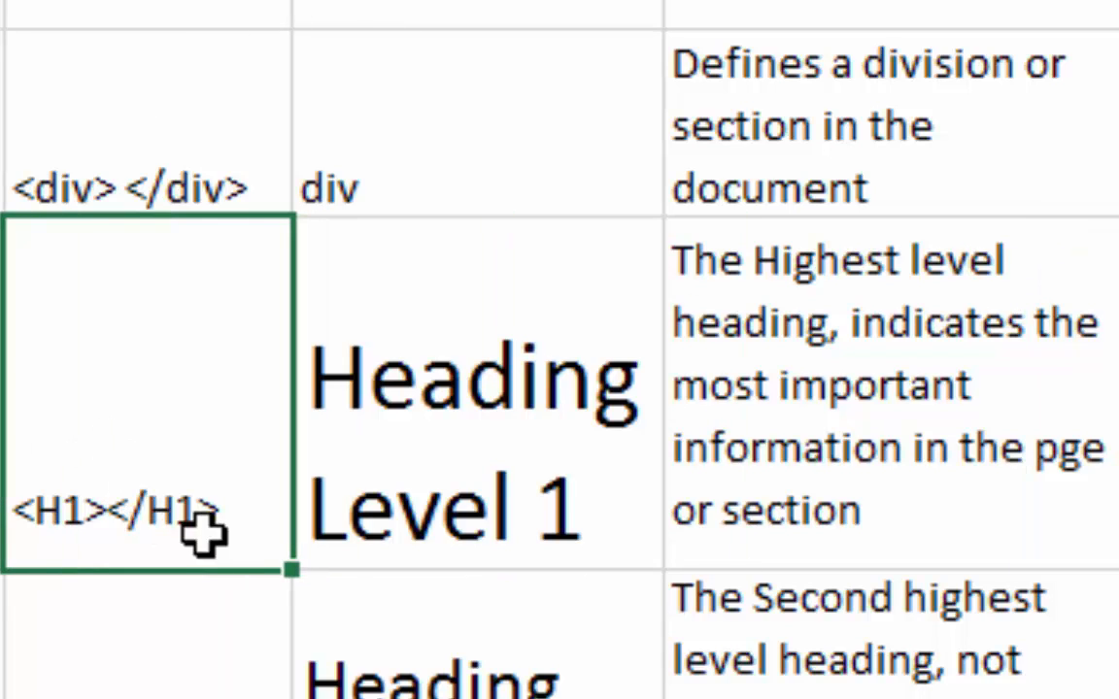
pyautogui.moveTo(398, 443)
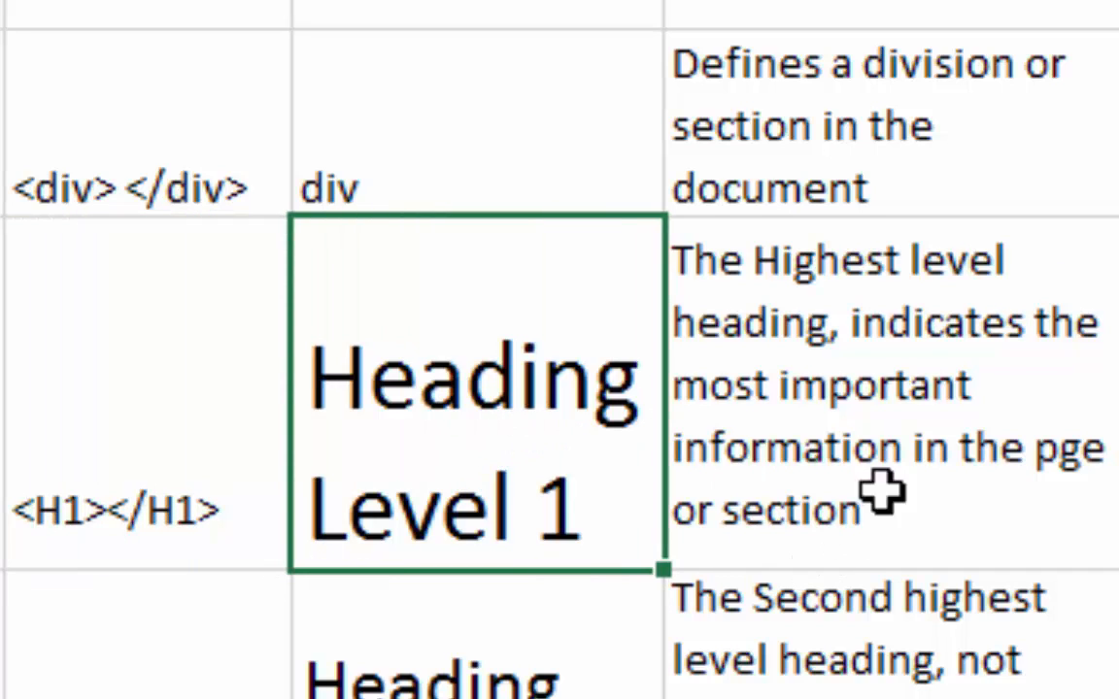
pyautogui.moveTo(879, 491)
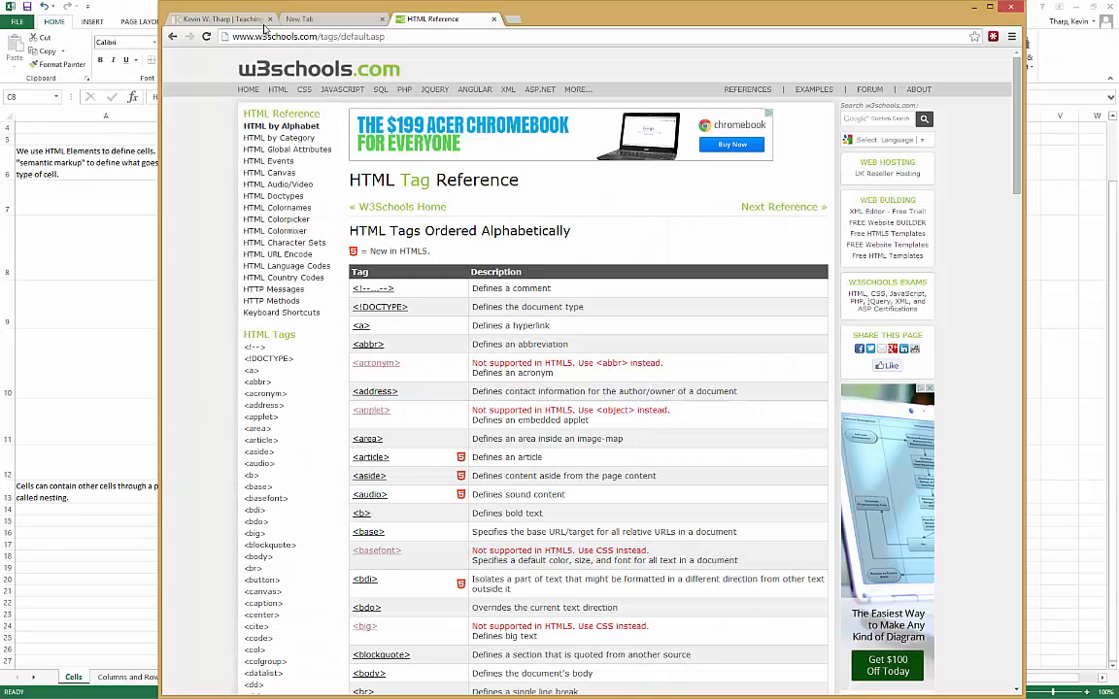
# - Return to the teaching website's home page and go to its Lessons page
pyautogui.click(219, 19)
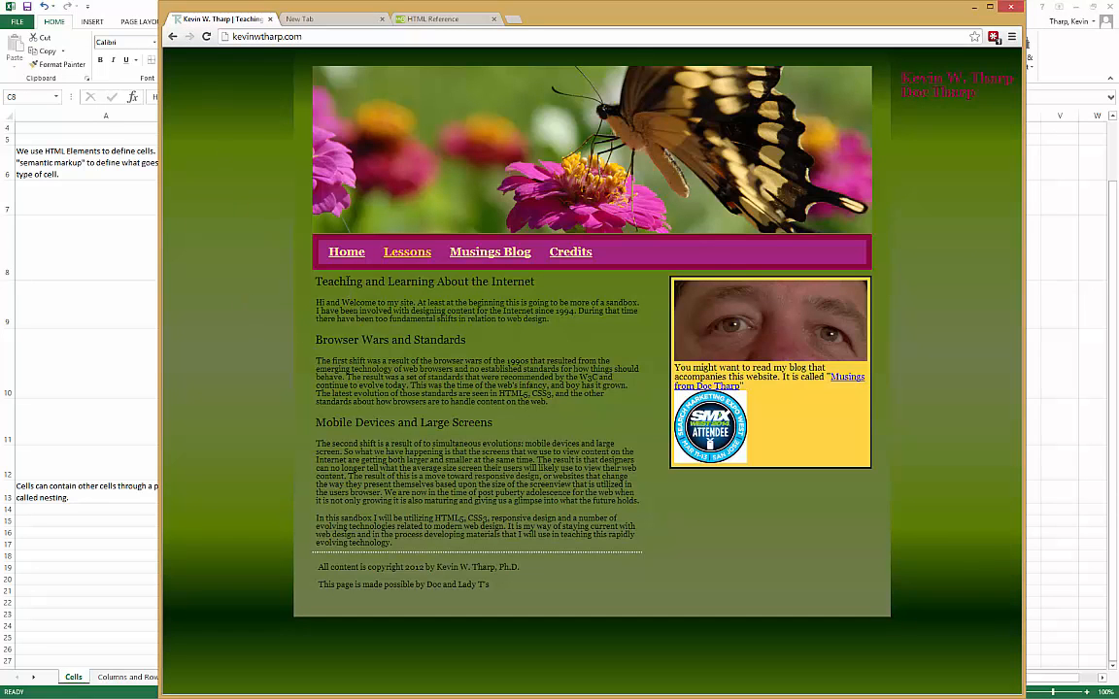
pyautogui.moveTo(538, 293)
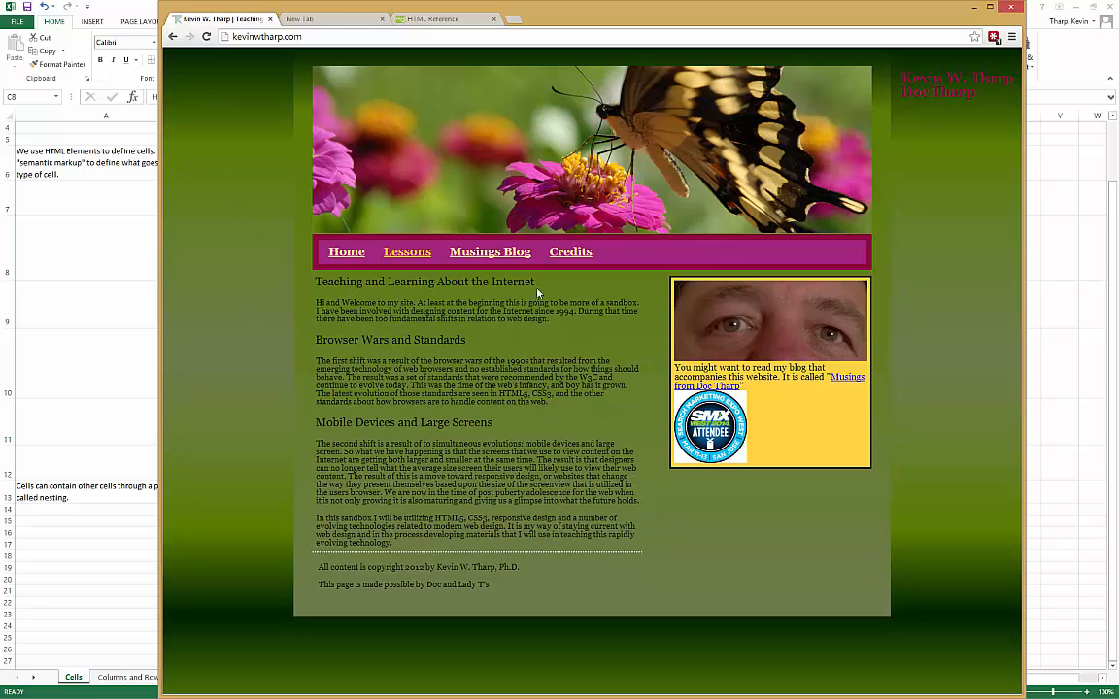
pyautogui.doubleClick(424, 282)
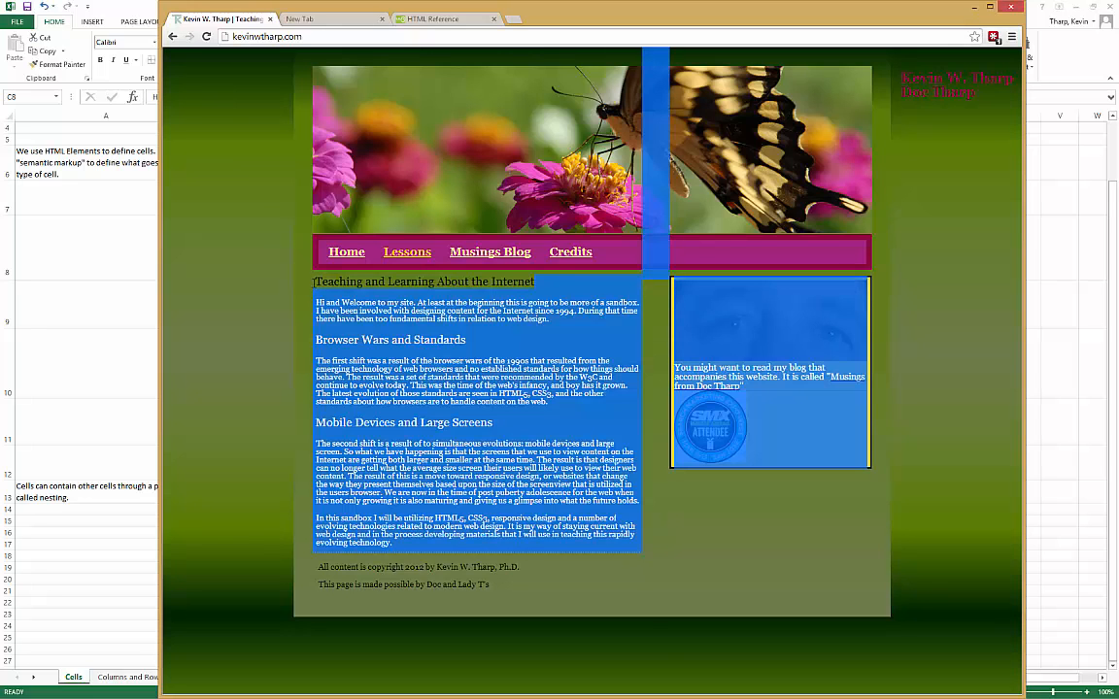
pyautogui.click(402, 252)
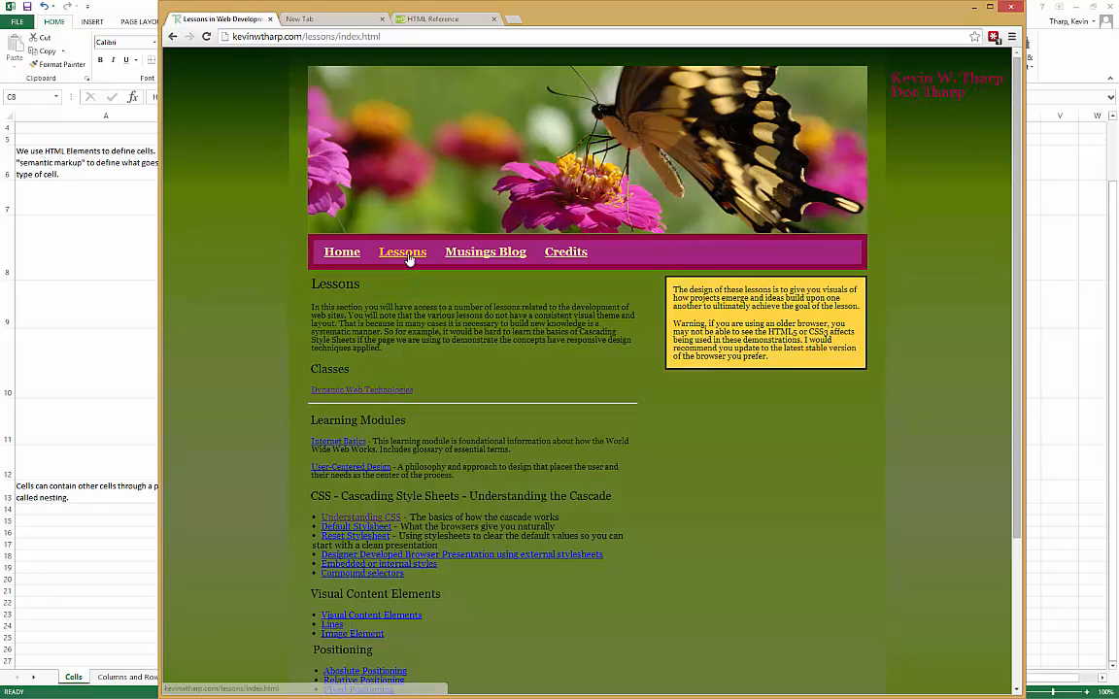
# - Highlight the Lessons page heading and the Learning Modules heading
pyautogui.scroll(-3)
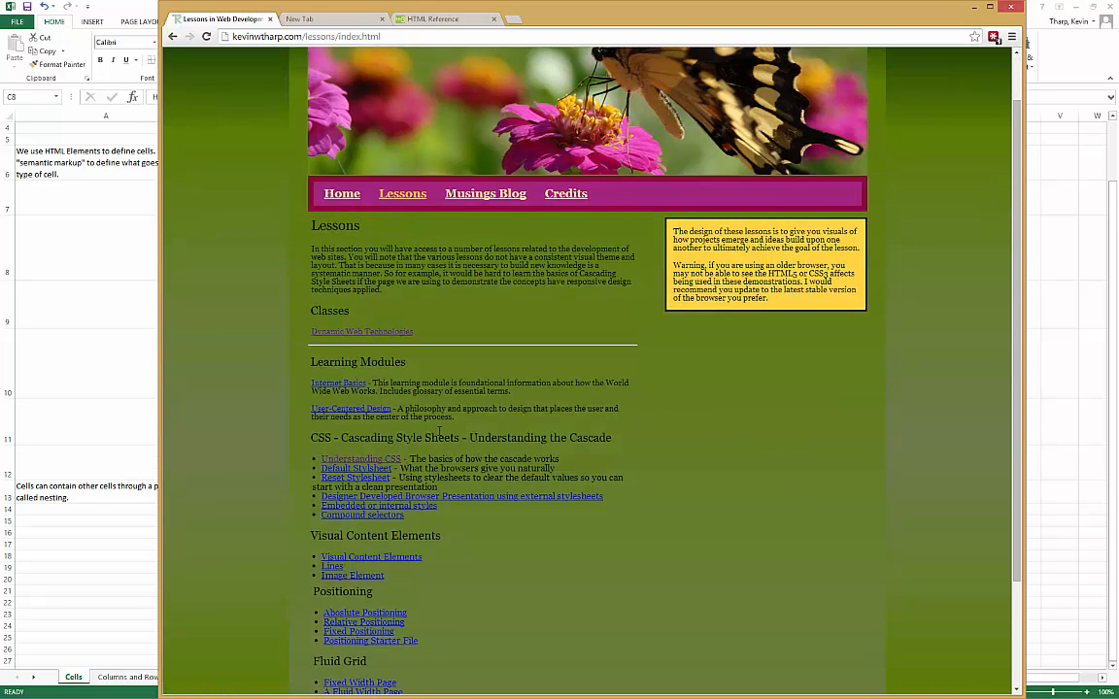
pyautogui.moveTo(408, 367)
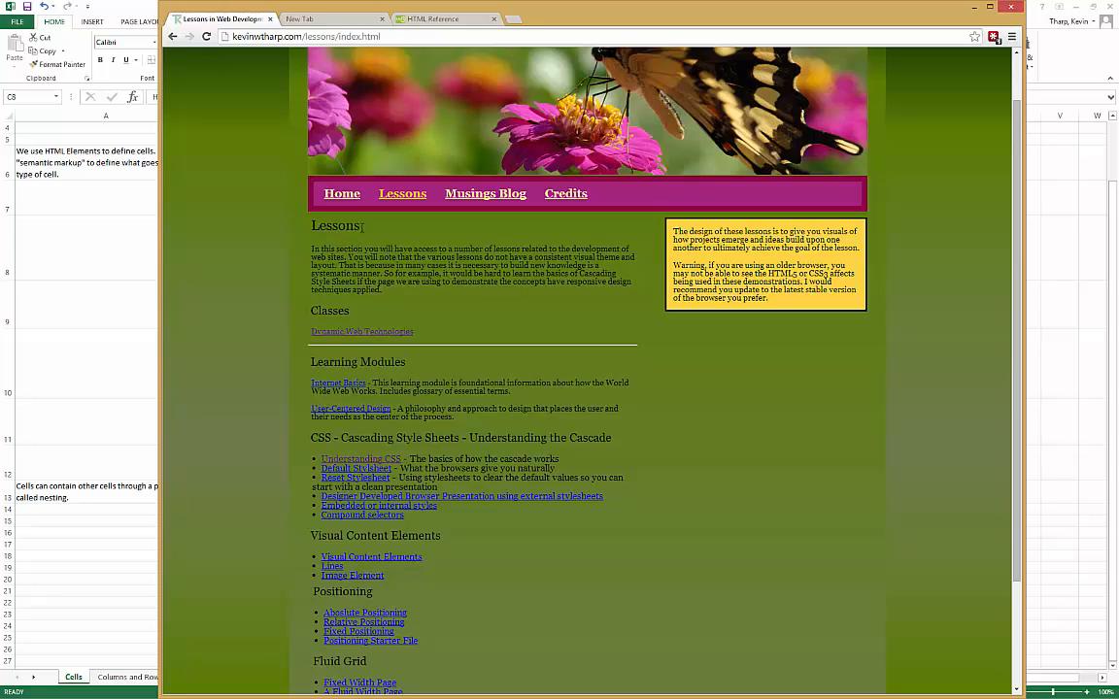
pyautogui.doubleClick(335, 226)
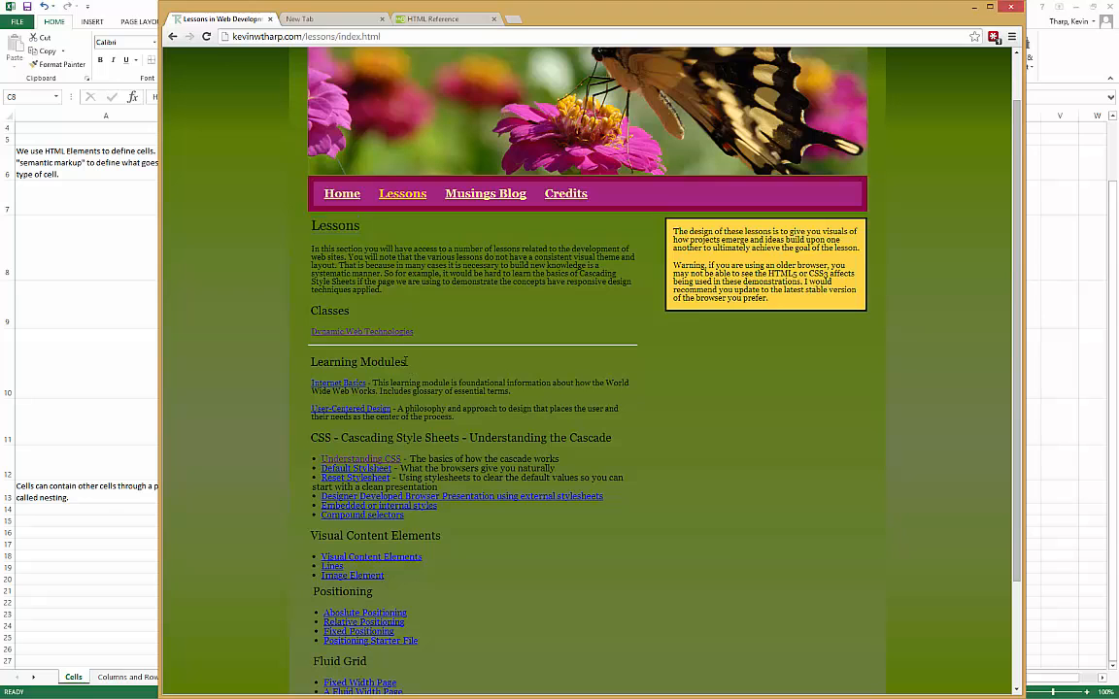
pyautogui.doubleClick(382, 361)
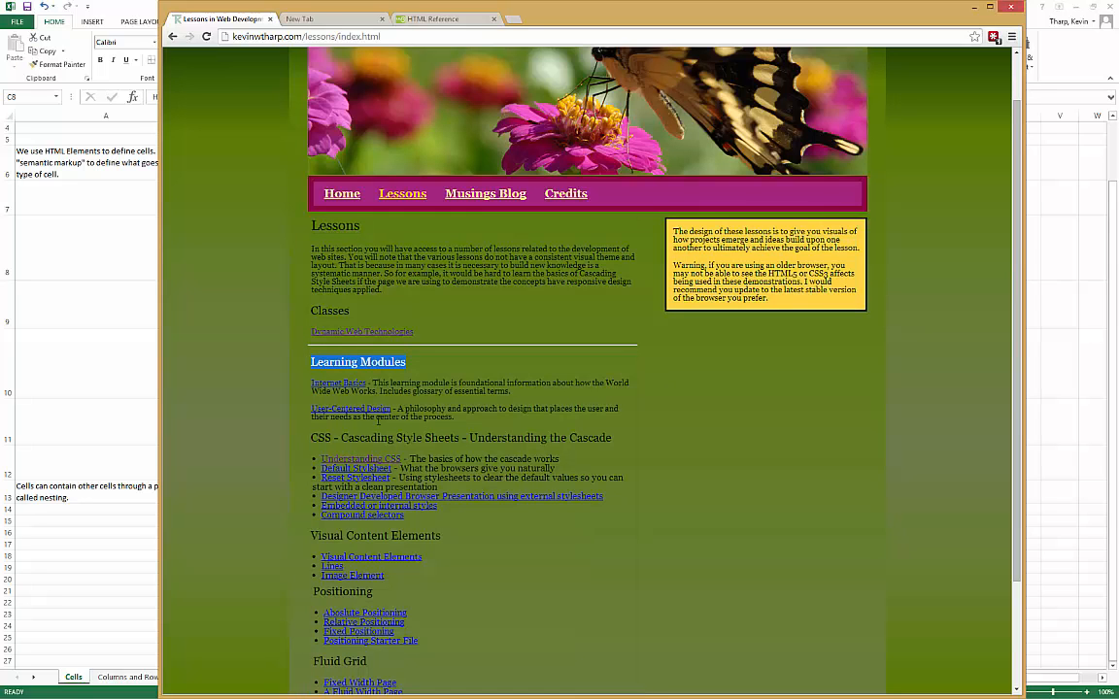
pyautogui.moveTo(765, 453)
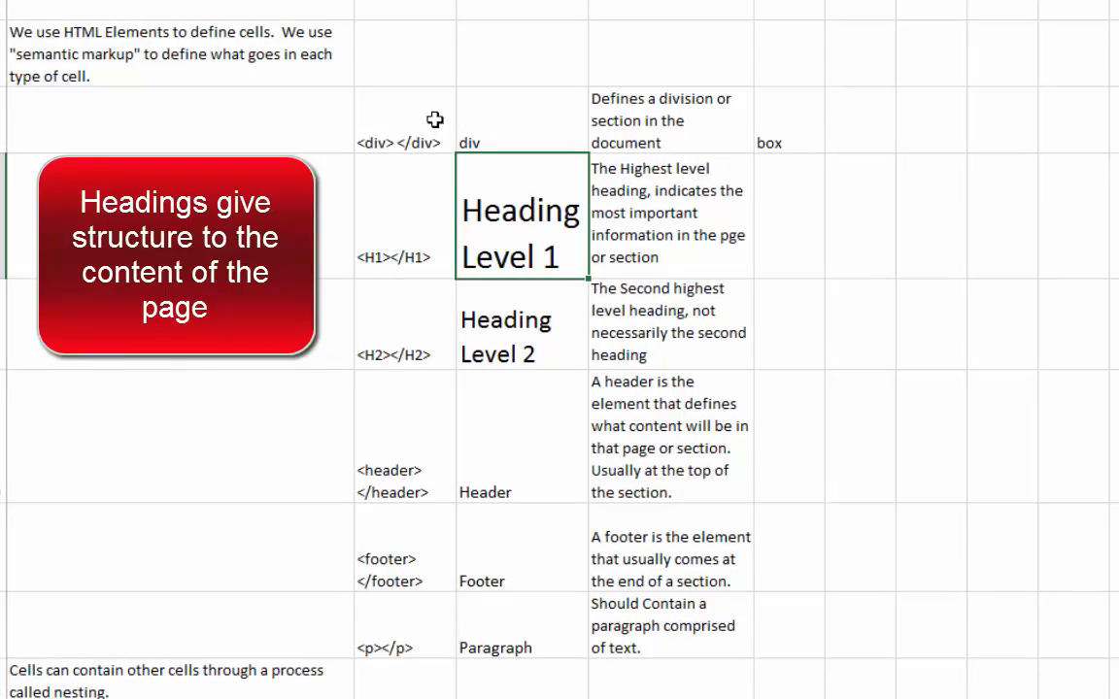
pyautogui.moveTo(526, 335)
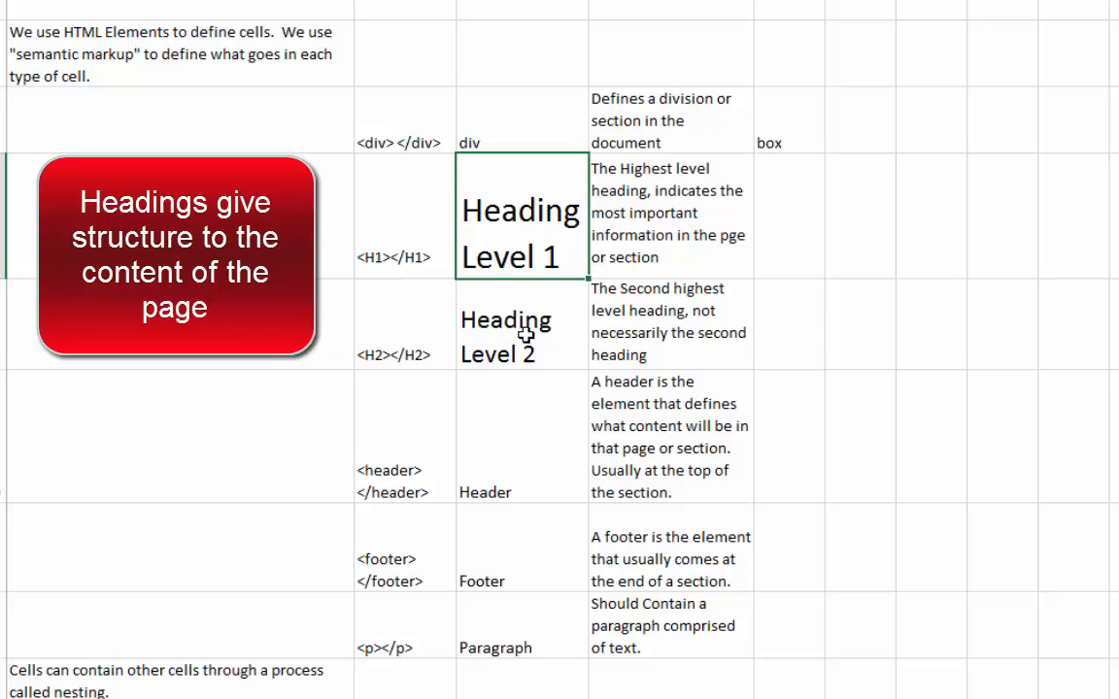
pyautogui.moveTo(785, 254)
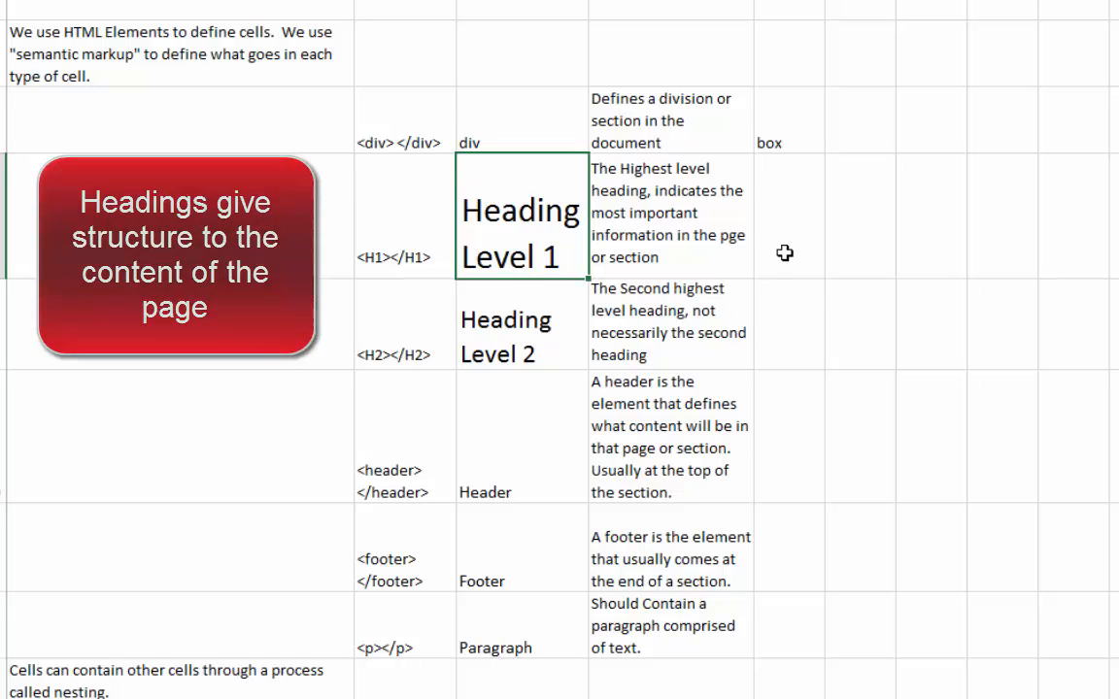
# - Correct "pge" to "page" in the Heading Level 1 description
pyautogui.click(175, 257)
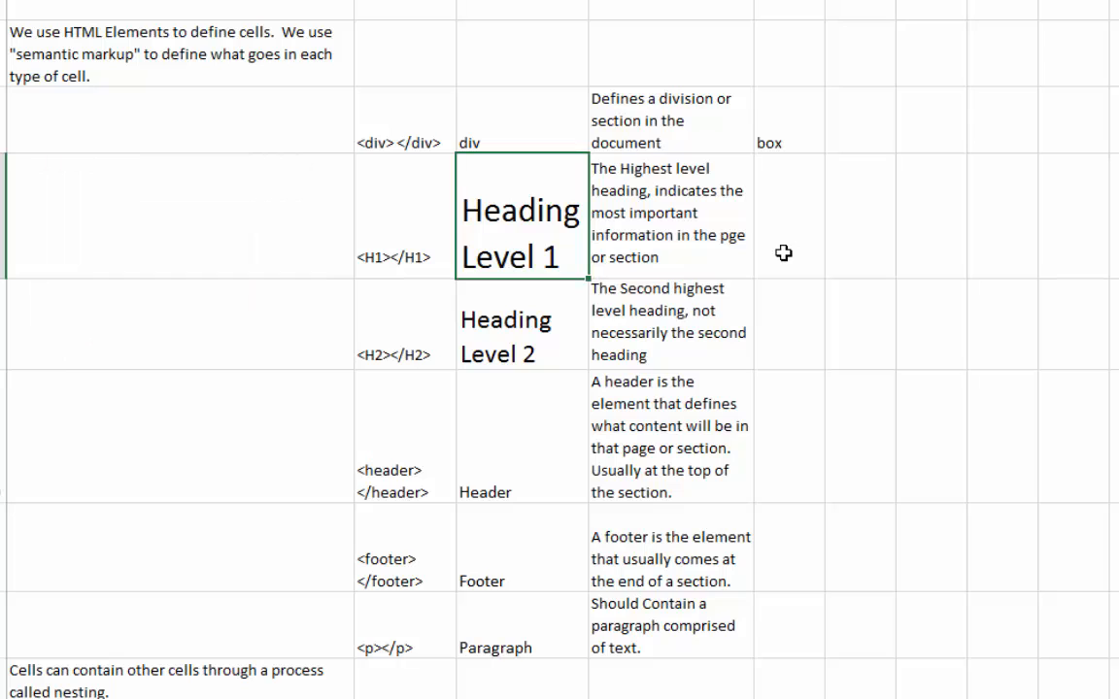
pyautogui.click(670, 215)
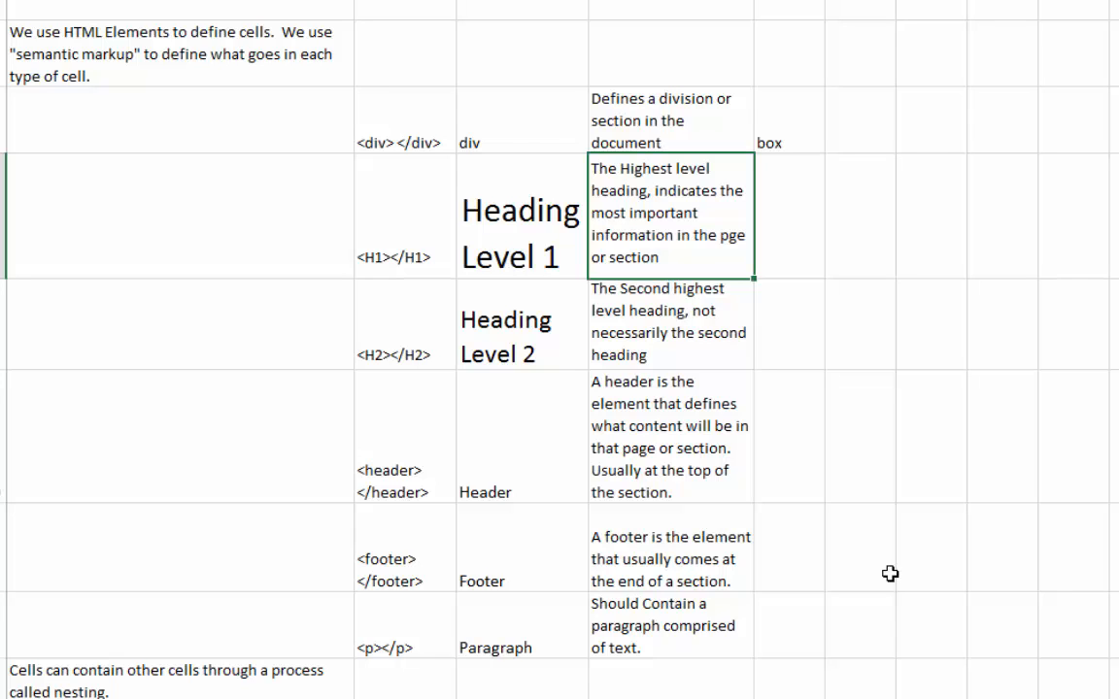
pyautogui.click(858, 121)
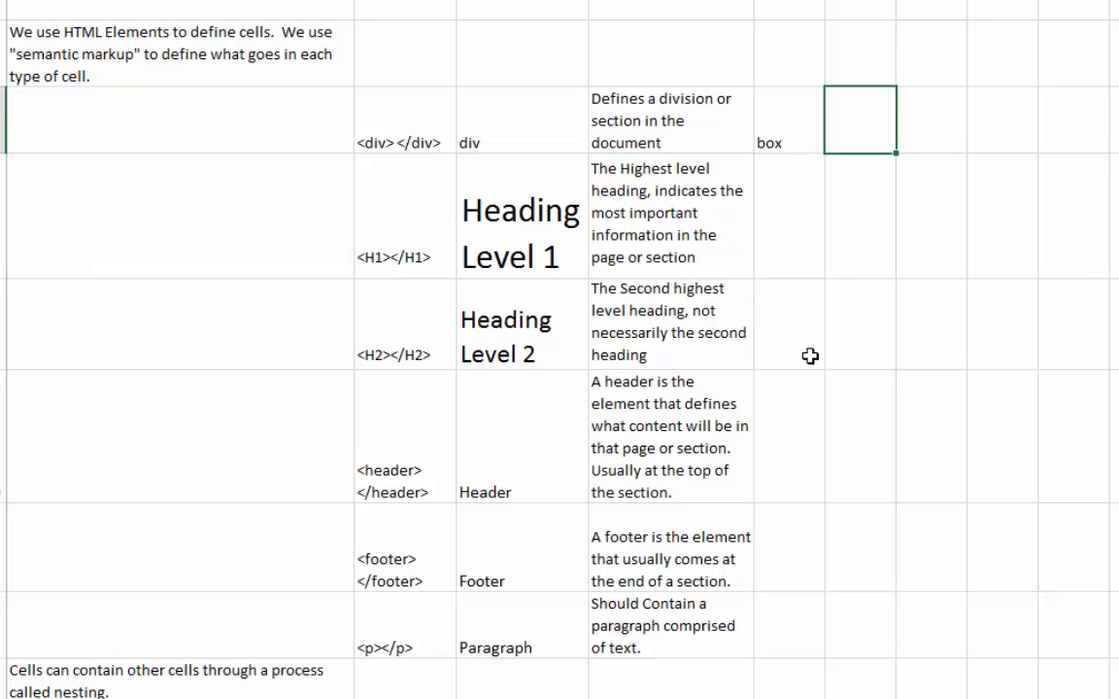
# - Compare the Heading Level 1 and Heading Level 2 examples and descriptions
pyautogui.click(670, 321)
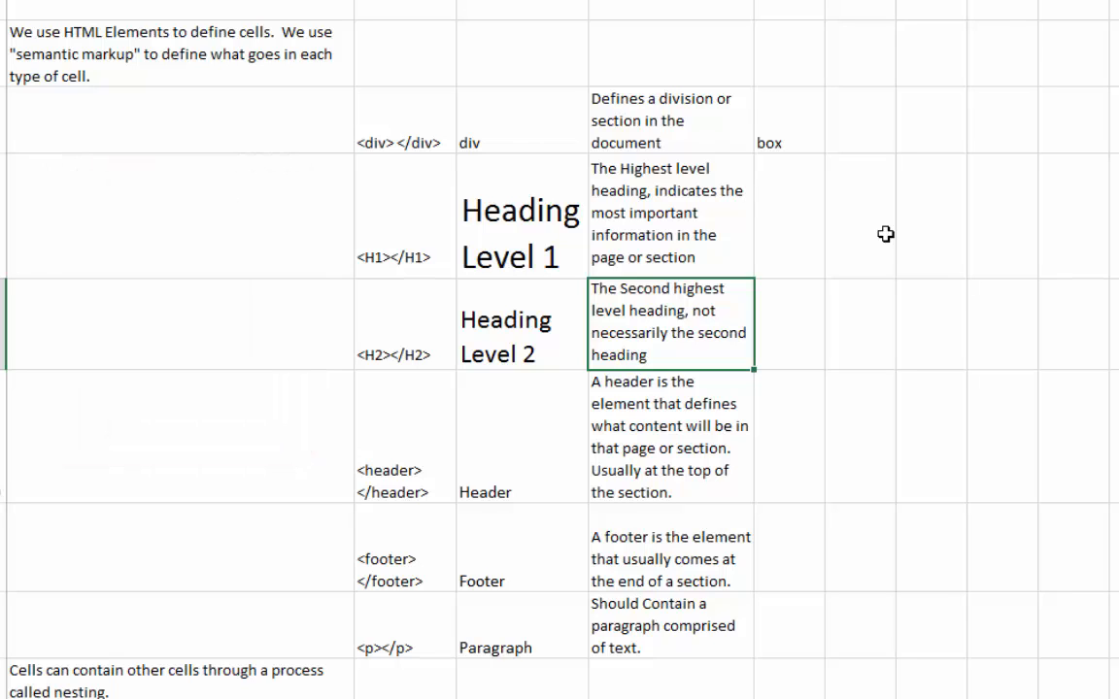
pyautogui.click(521, 324)
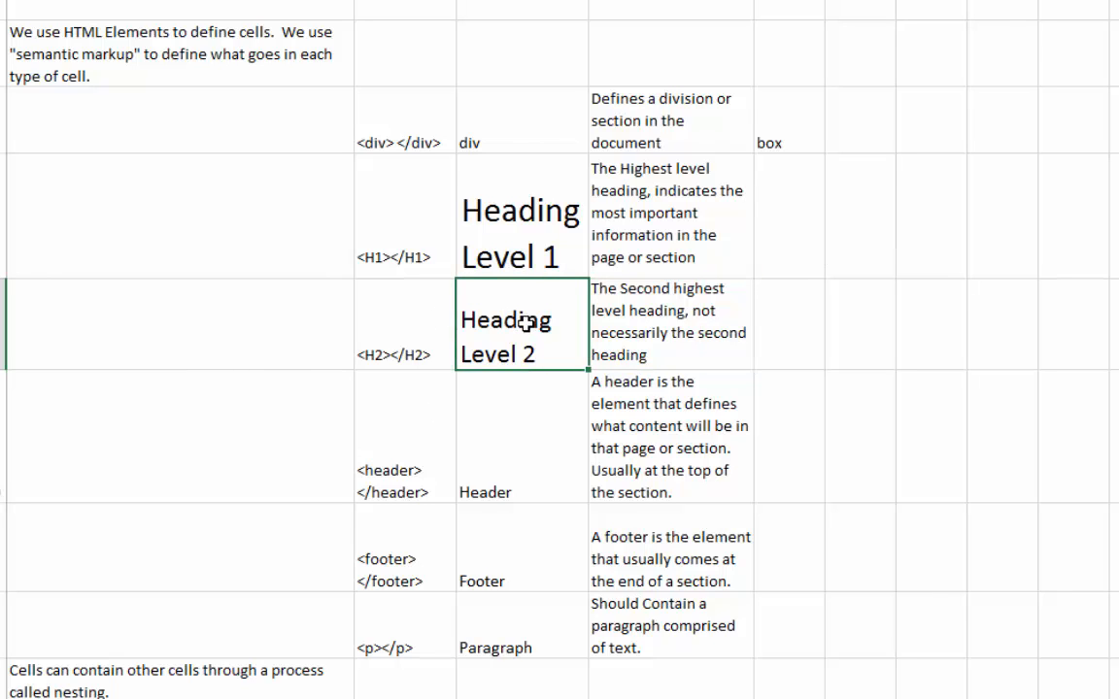
pyautogui.click(522, 216)
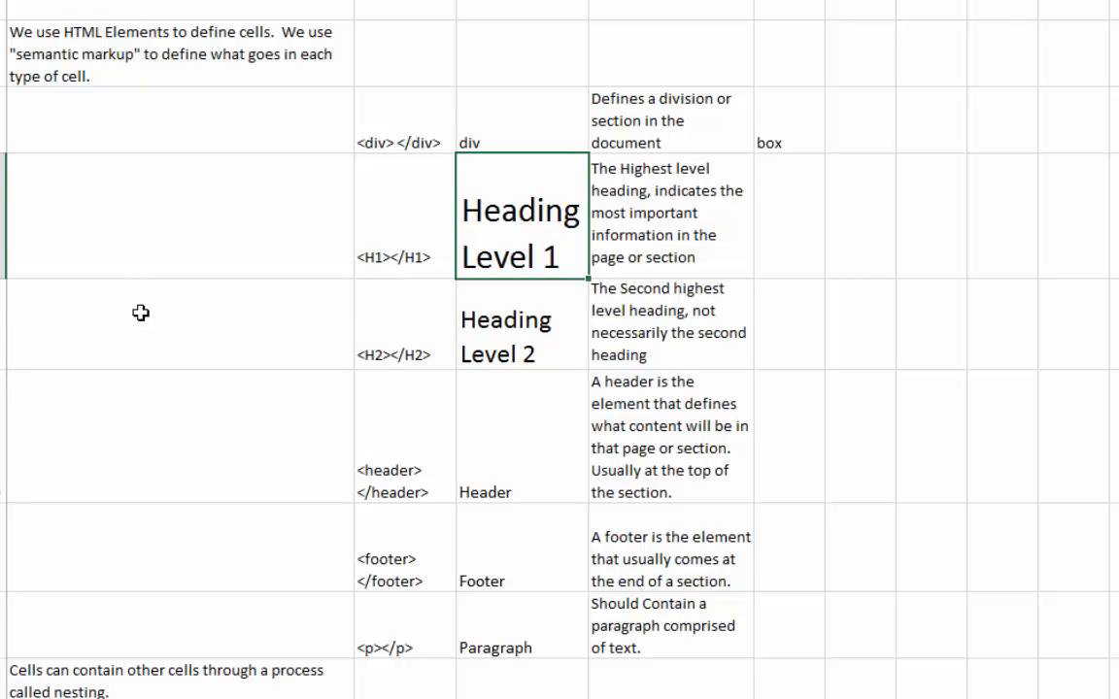
pyautogui.click(521, 324)
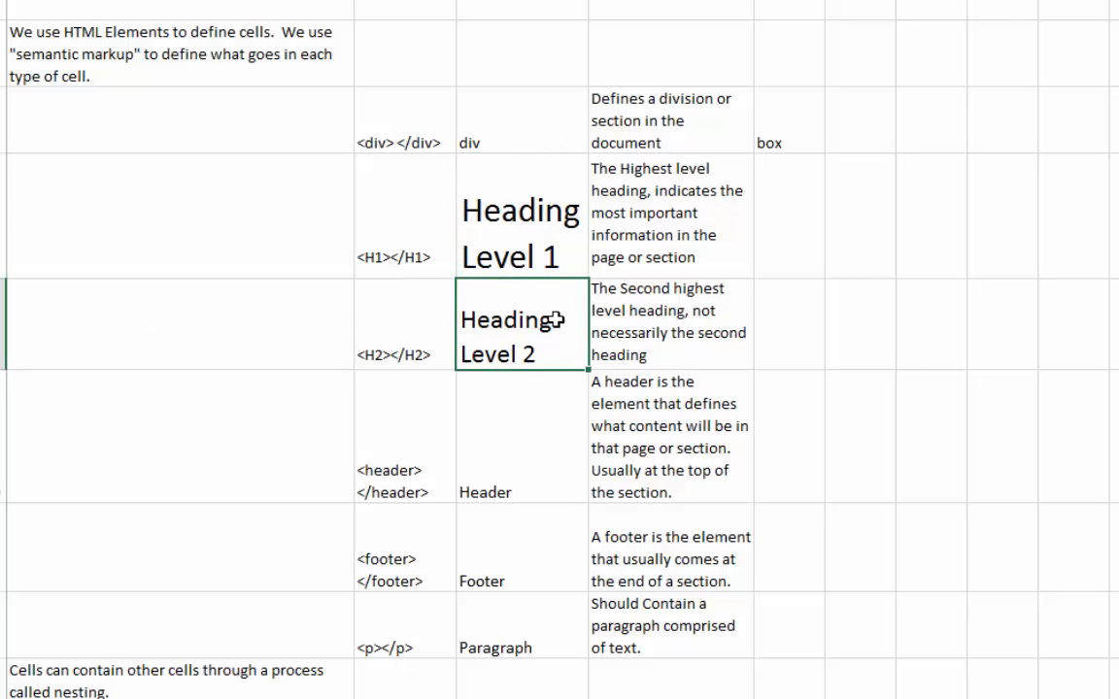
pyautogui.scroll(-3)
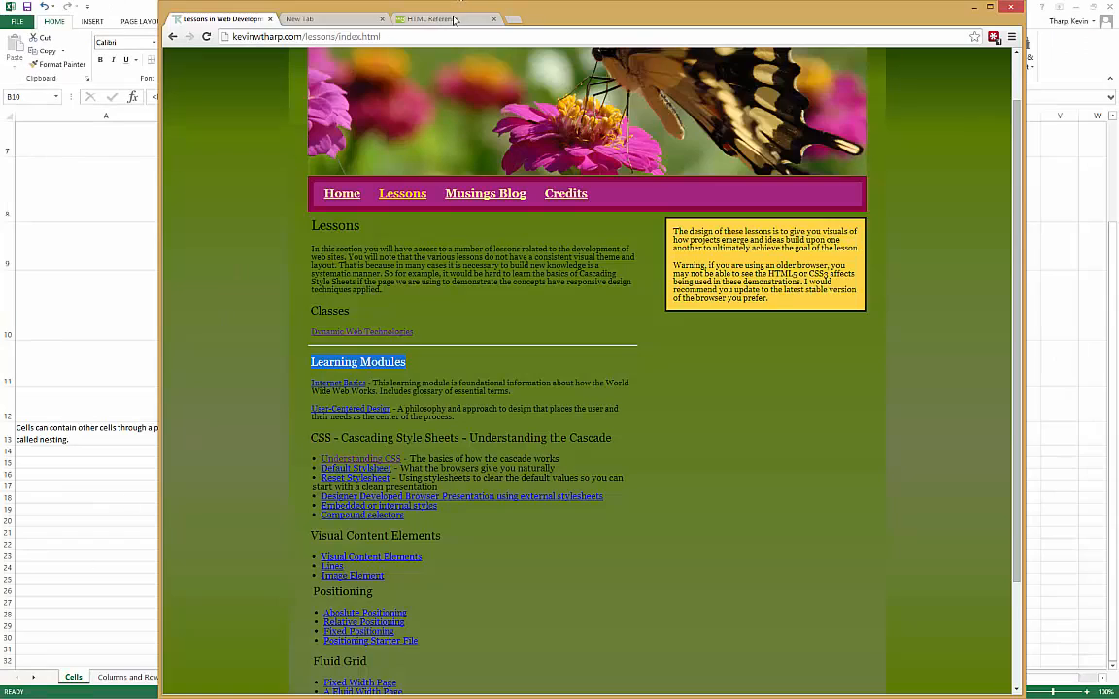
pyautogui.click(437, 18)
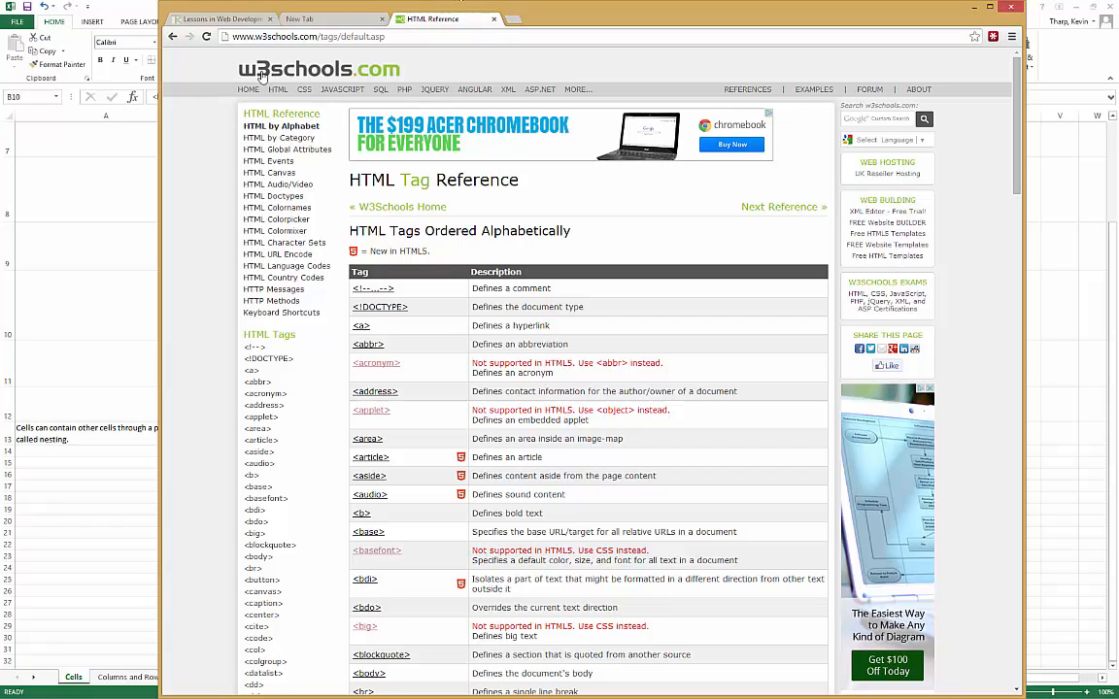
pyautogui.moveTo(476, 90)
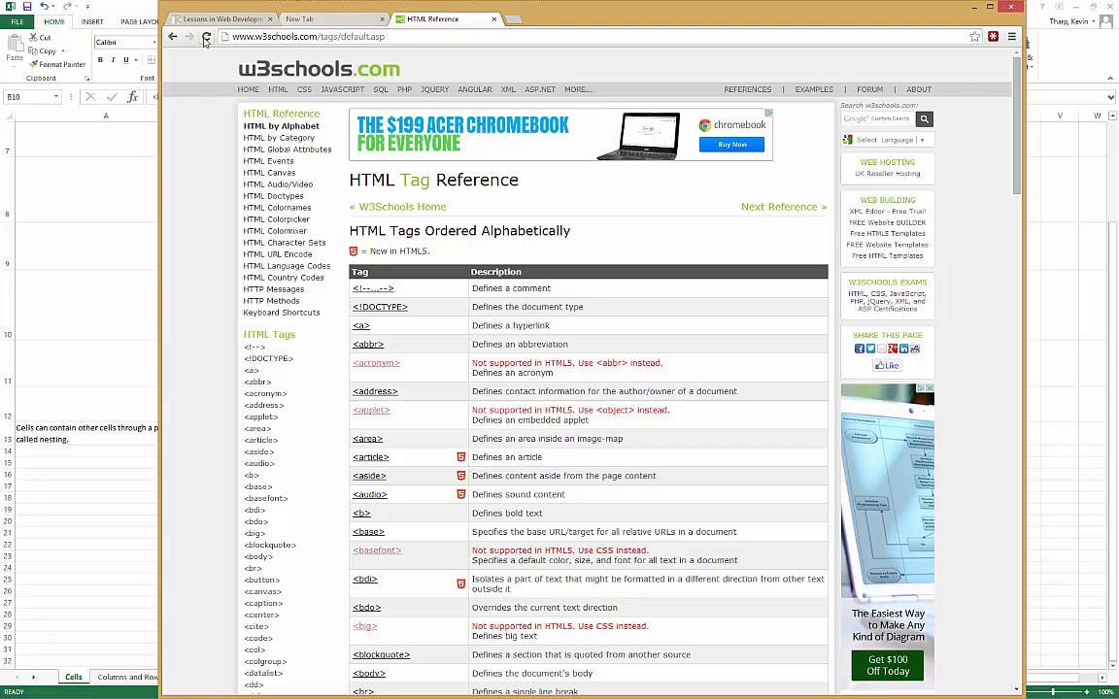
pyautogui.click(219, 18)
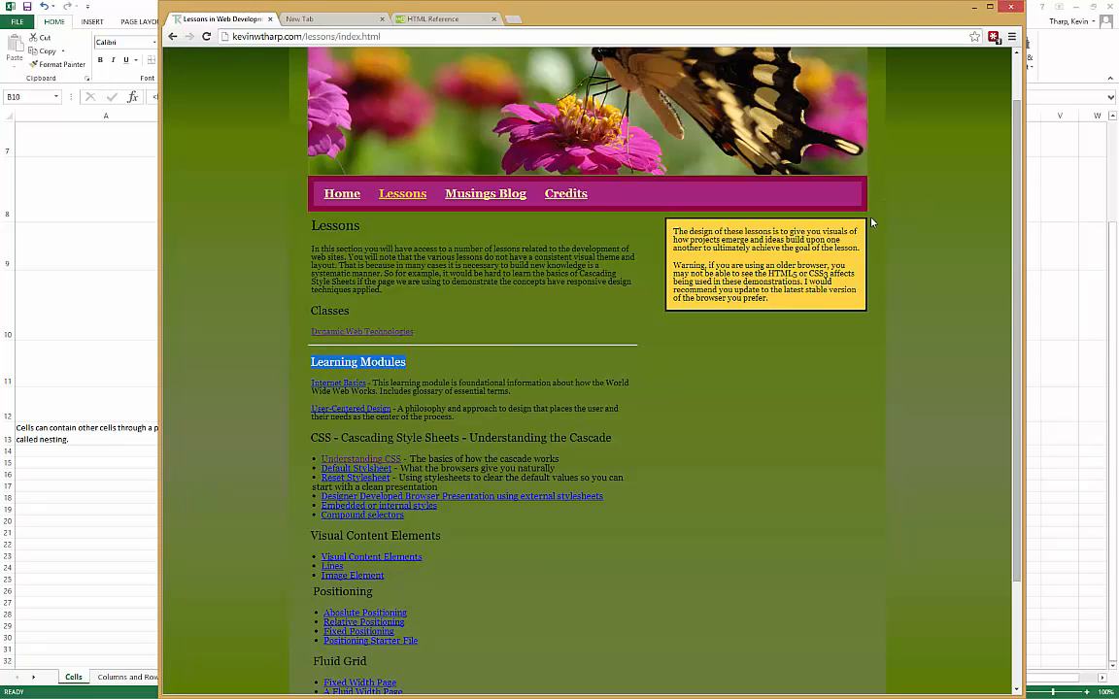
pyautogui.moveTo(942, 182)
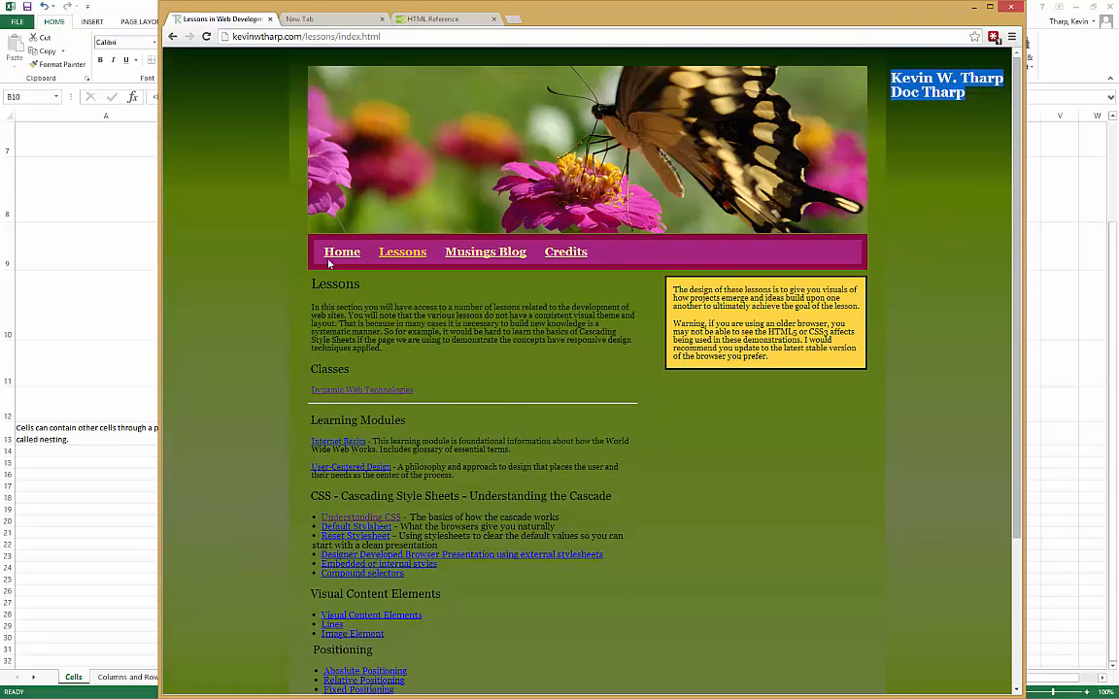
pyautogui.moveTo(220, 261)
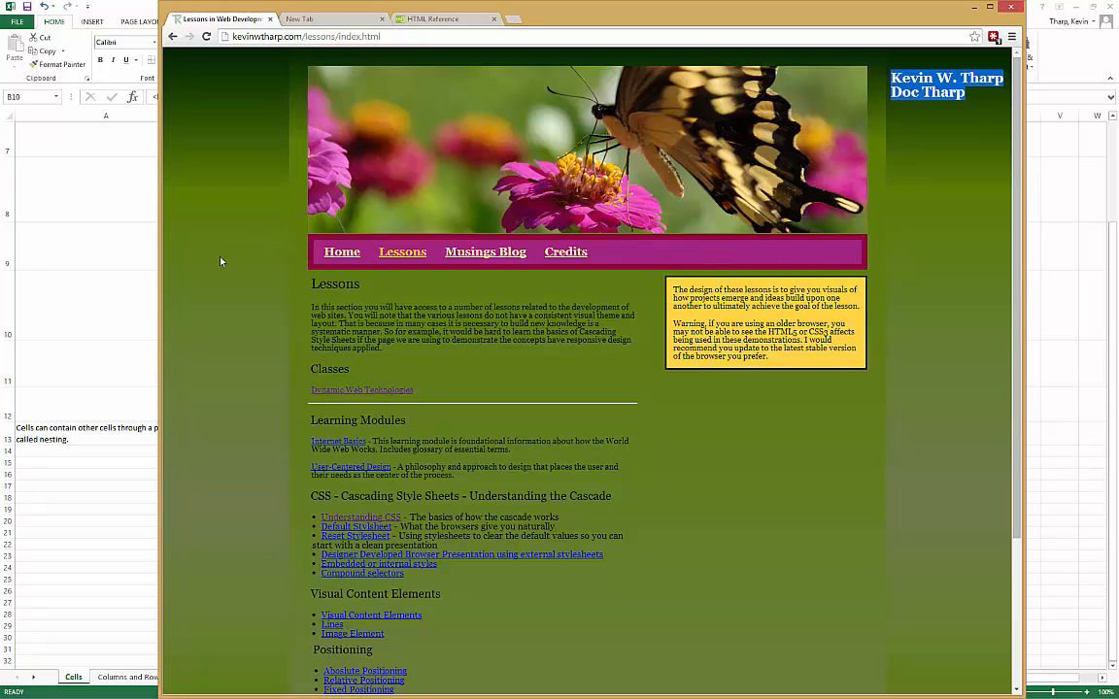
pyautogui.moveTo(232, 240)
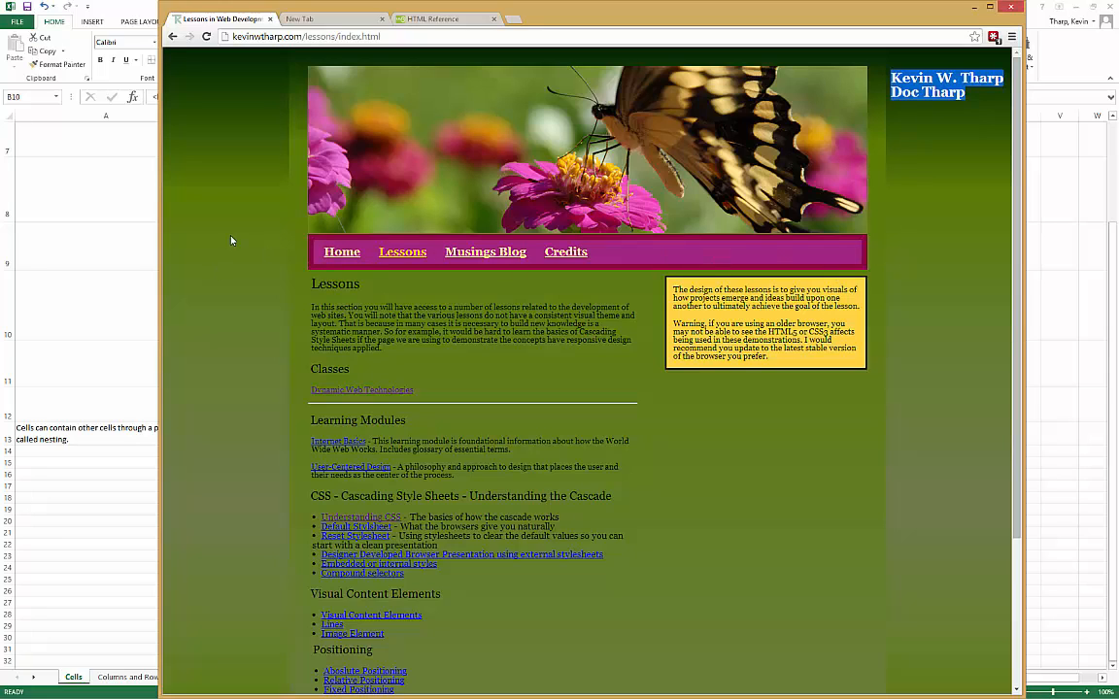
pyautogui.moveTo(263, 201)
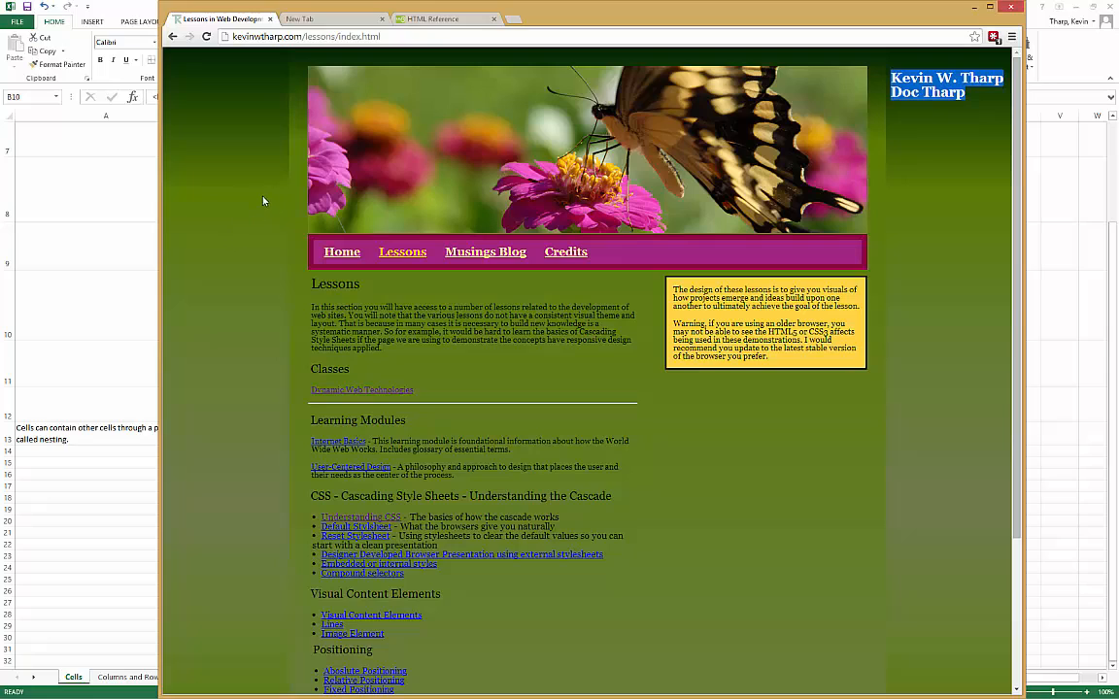
pyautogui.moveTo(234, 192)
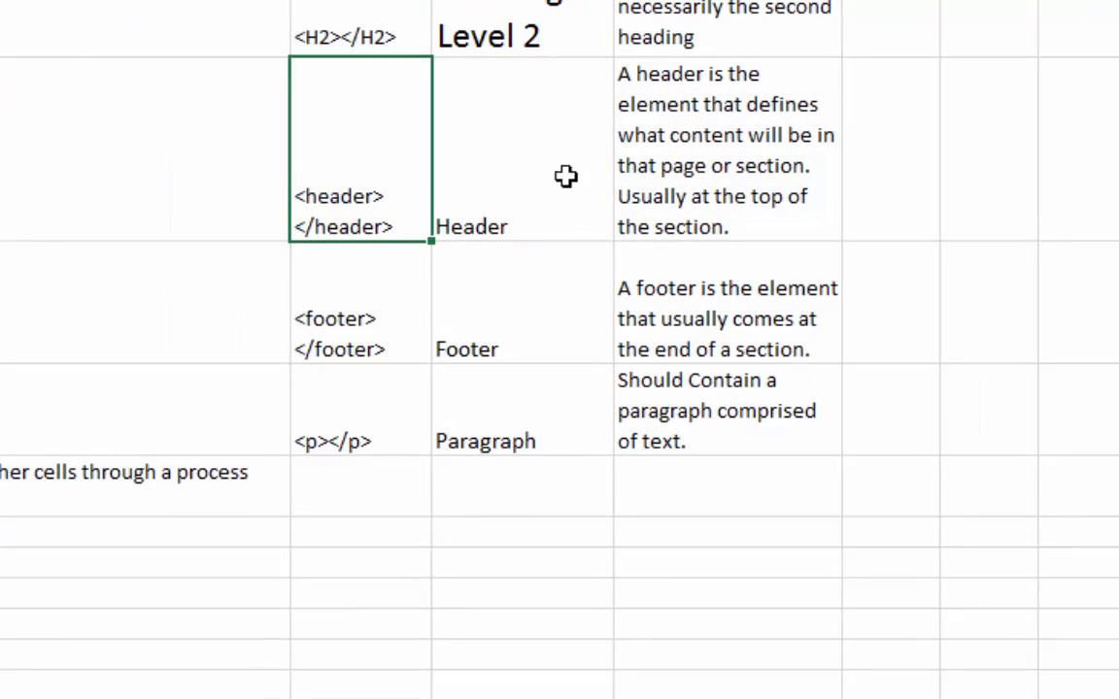
pyautogui.moveTo(573, 197)
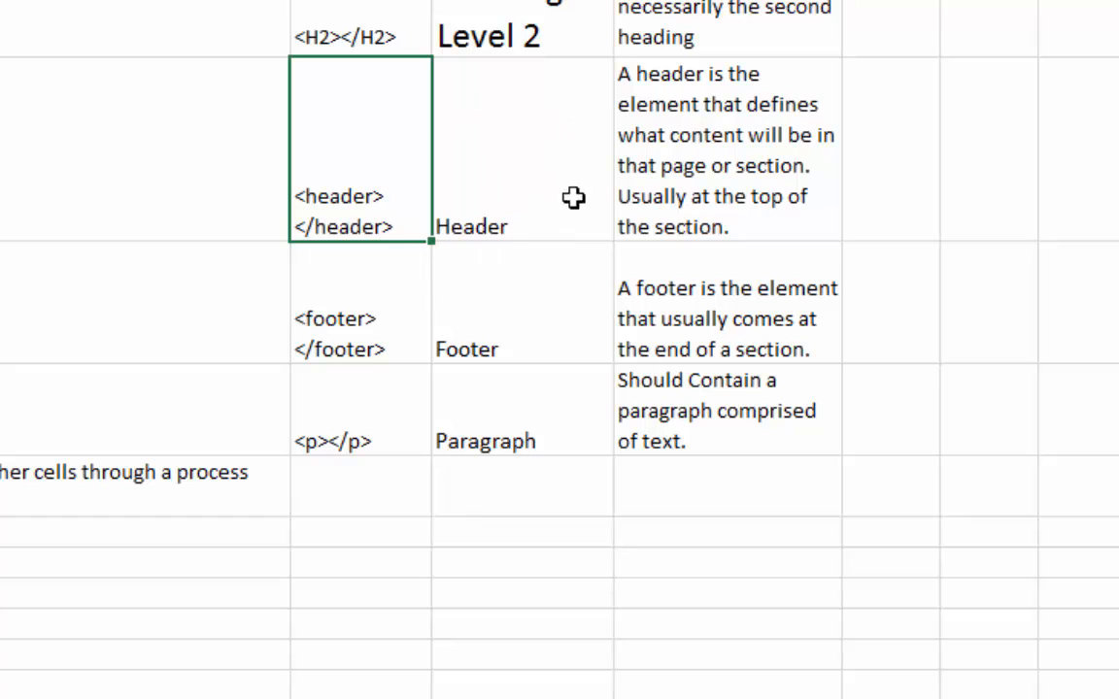
pyautogui.moveTo(564, 134)
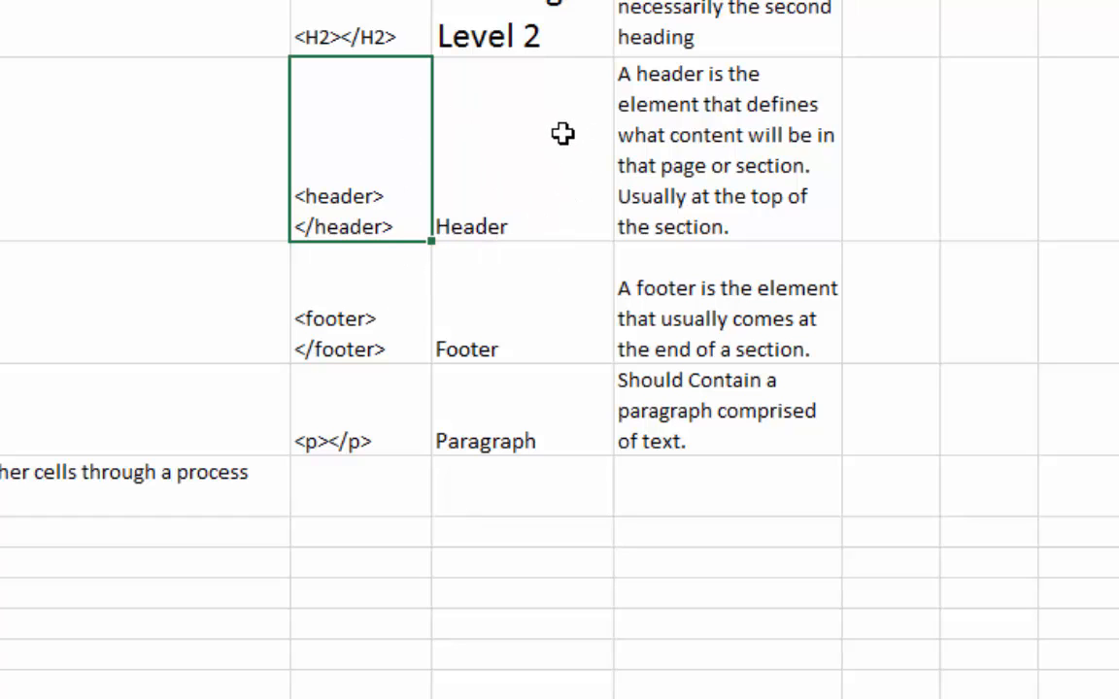
# - Review the header element description, then bring the lessons website forward
pyautogui.click(727, 151)
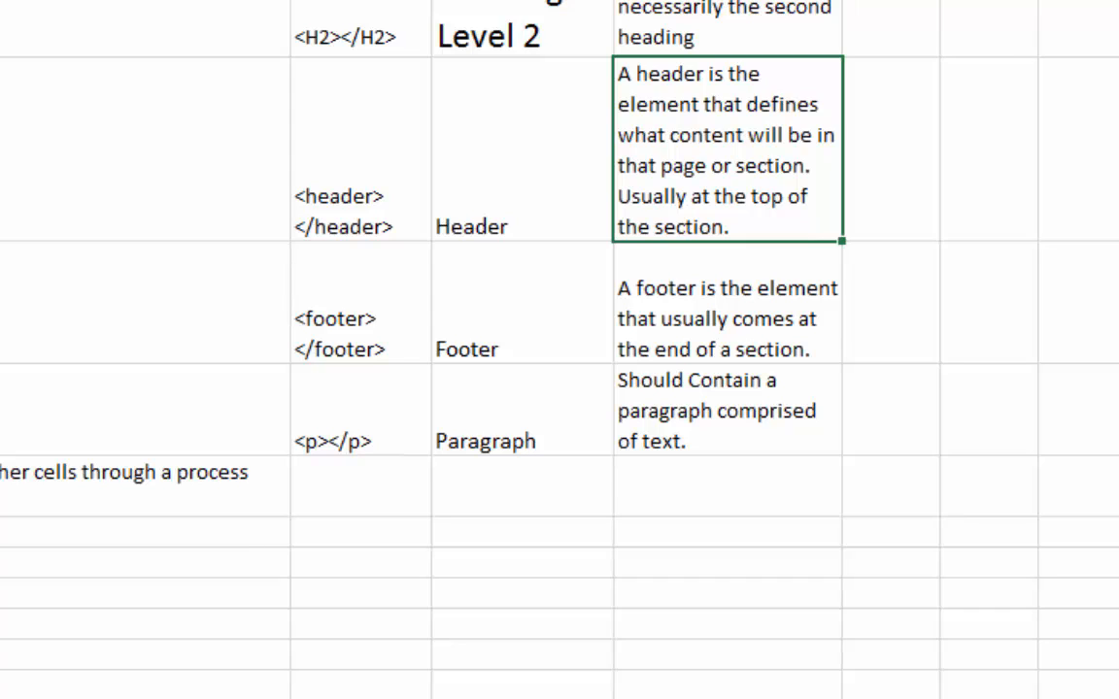
pyautogui.click(360, 306)
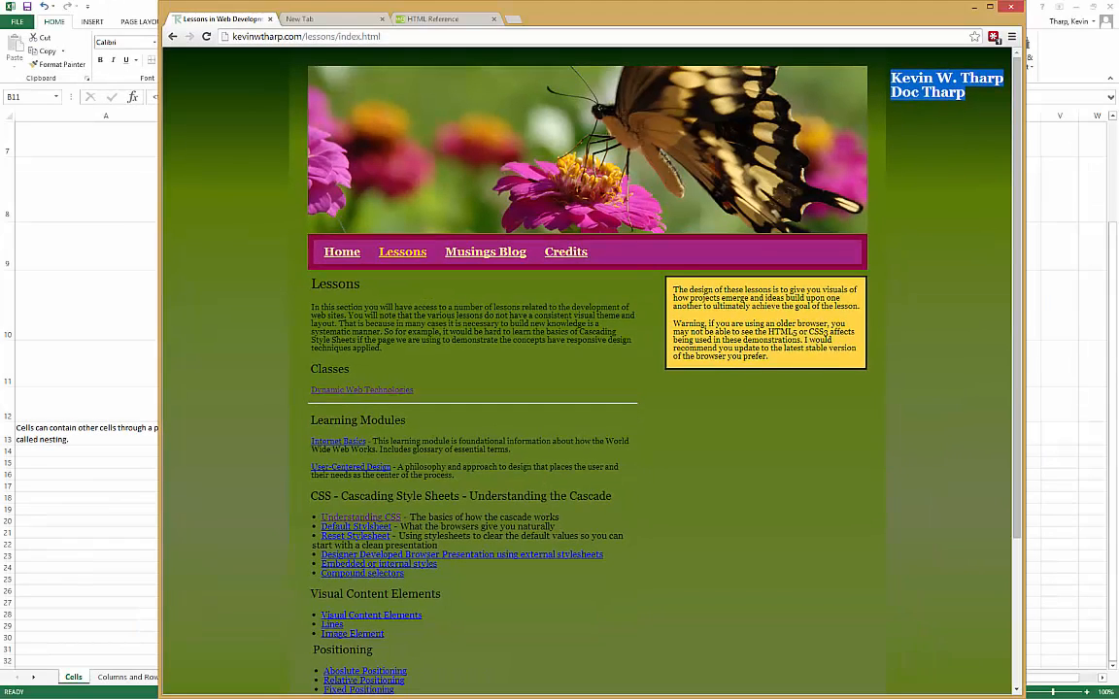
# - Move the Lessons page down to its copyright footer line and back up
pyautogui.scroll(-3)
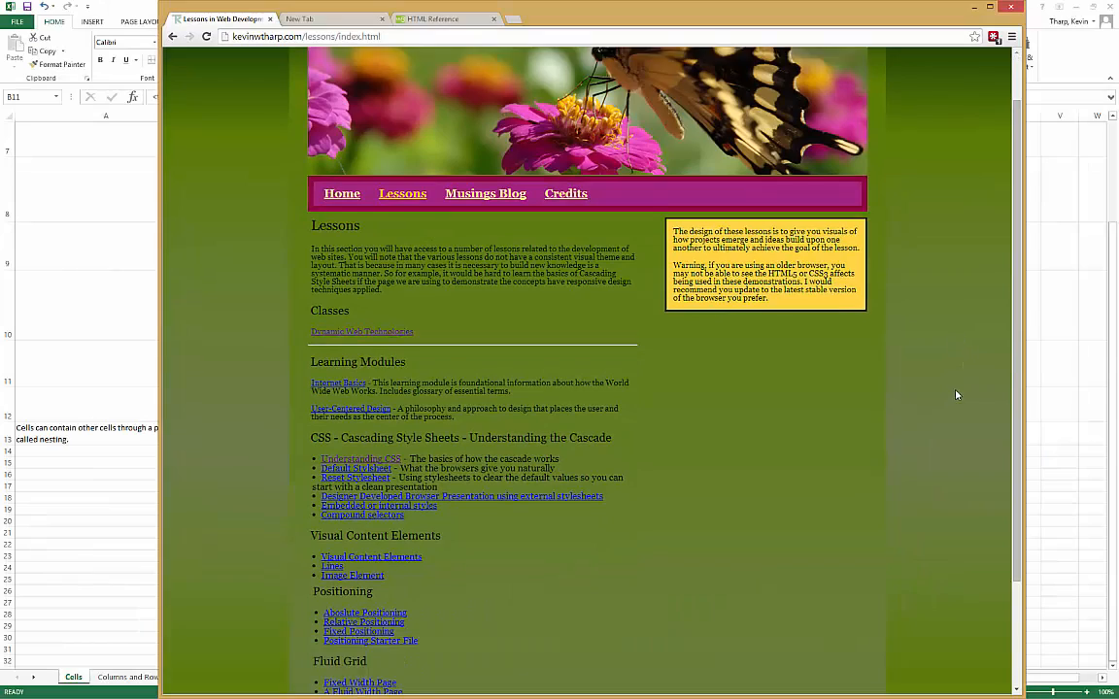
pyautogui.scroll(-3)
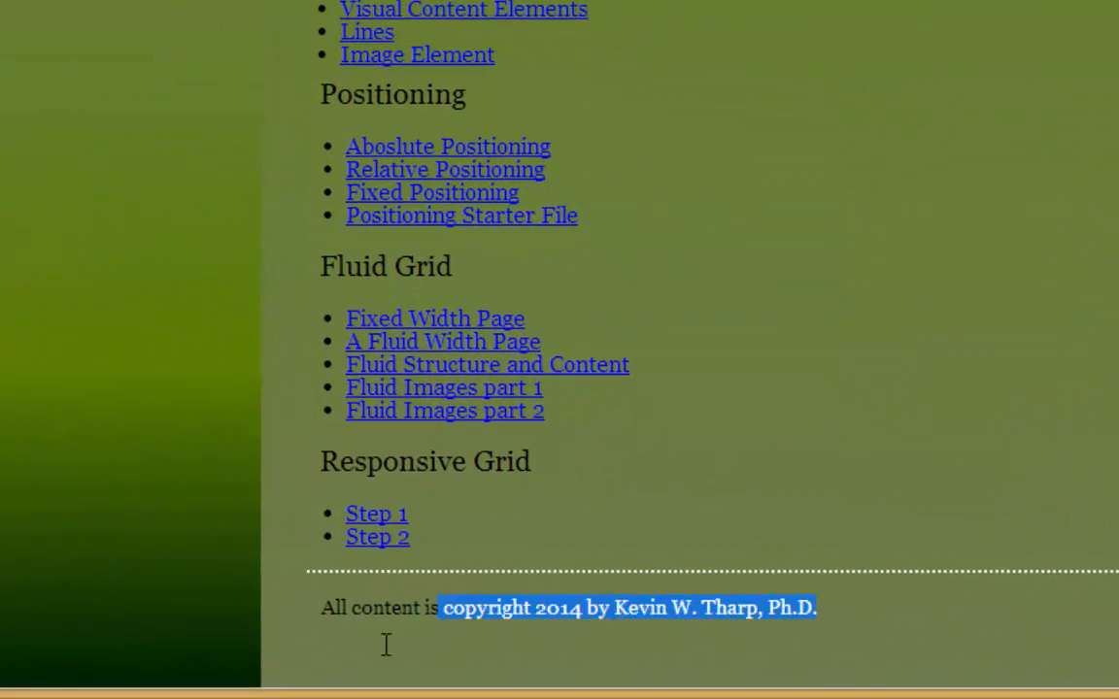
pyautogui.scroll(3)
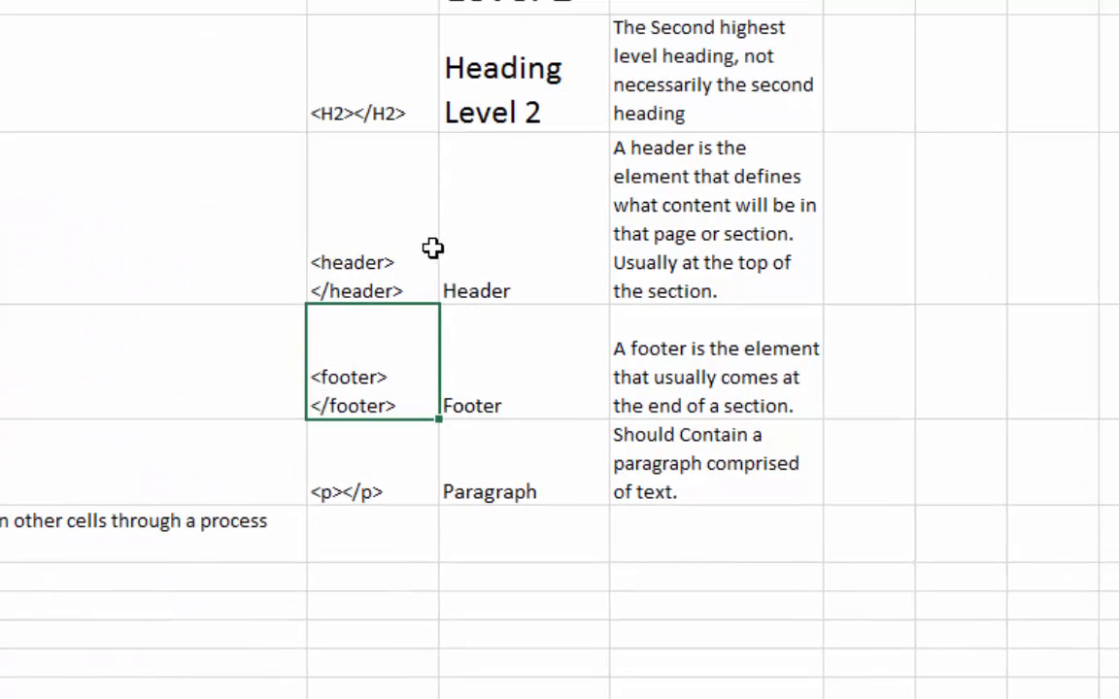
pyautogui.moveTo(128, 307)
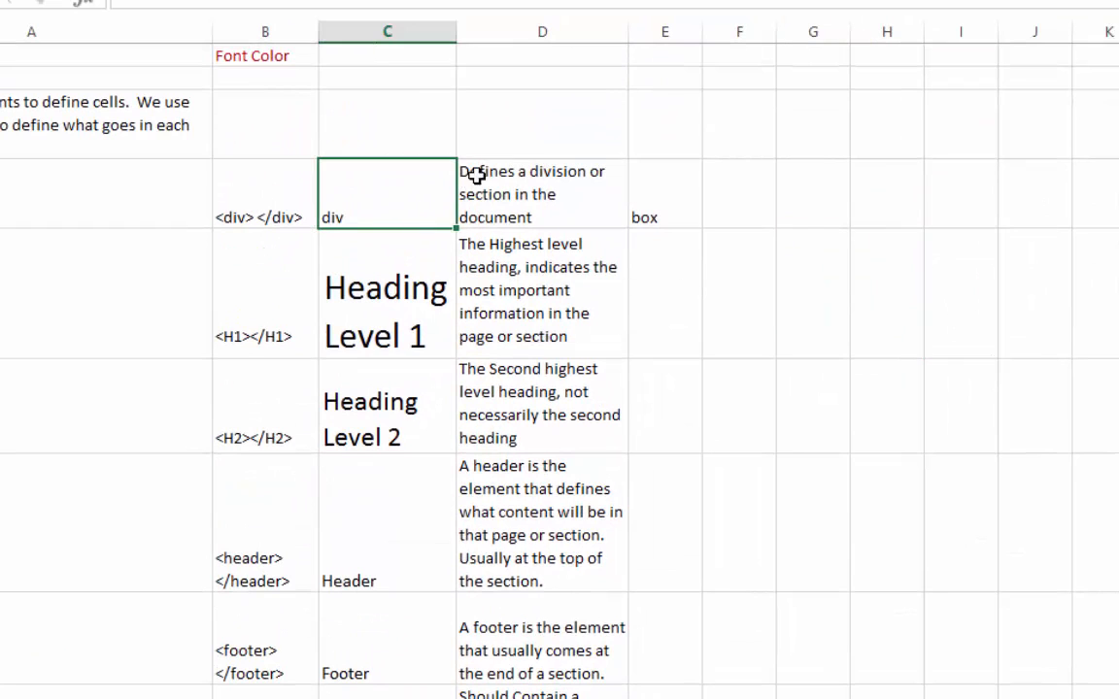
# - Move down to the paragraph row and point at its tag and description
pyautogui.scroll(-3)
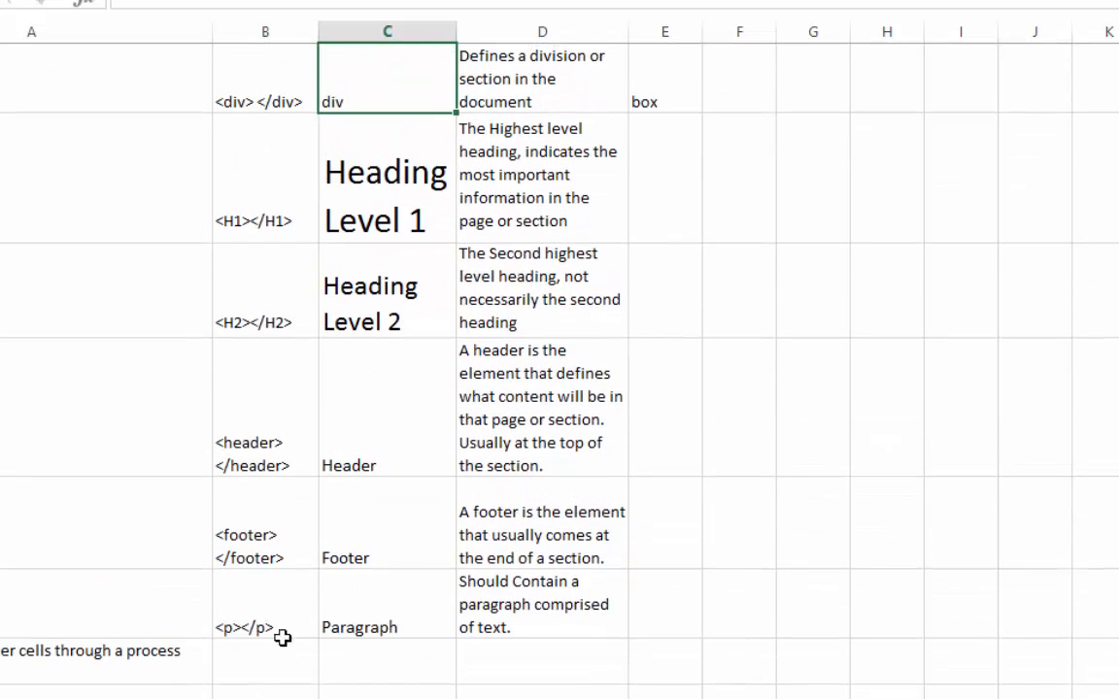
pyautogui.click(265, 604)
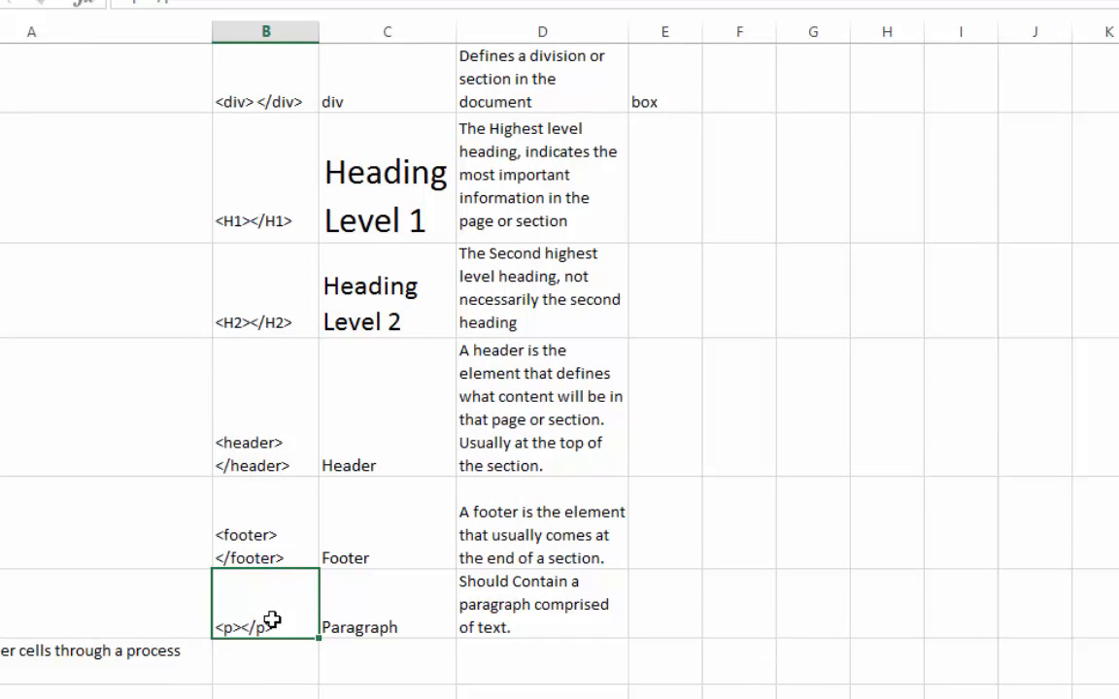
pyautogui.moveTo(375, 626)
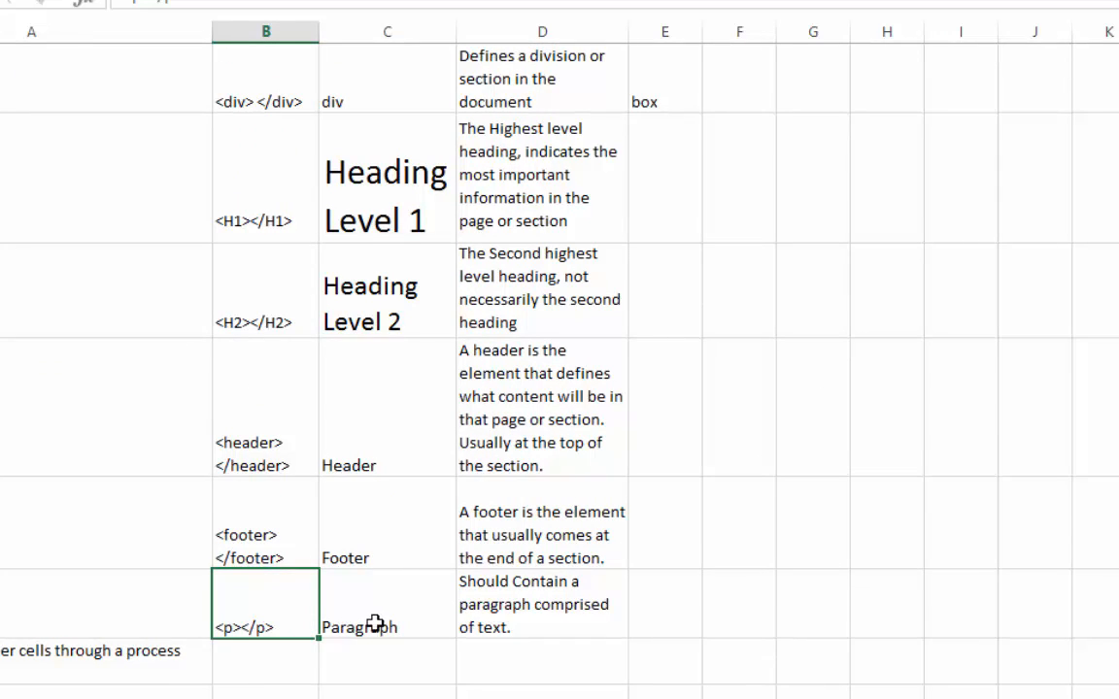
pyautogui.click(542, 603)
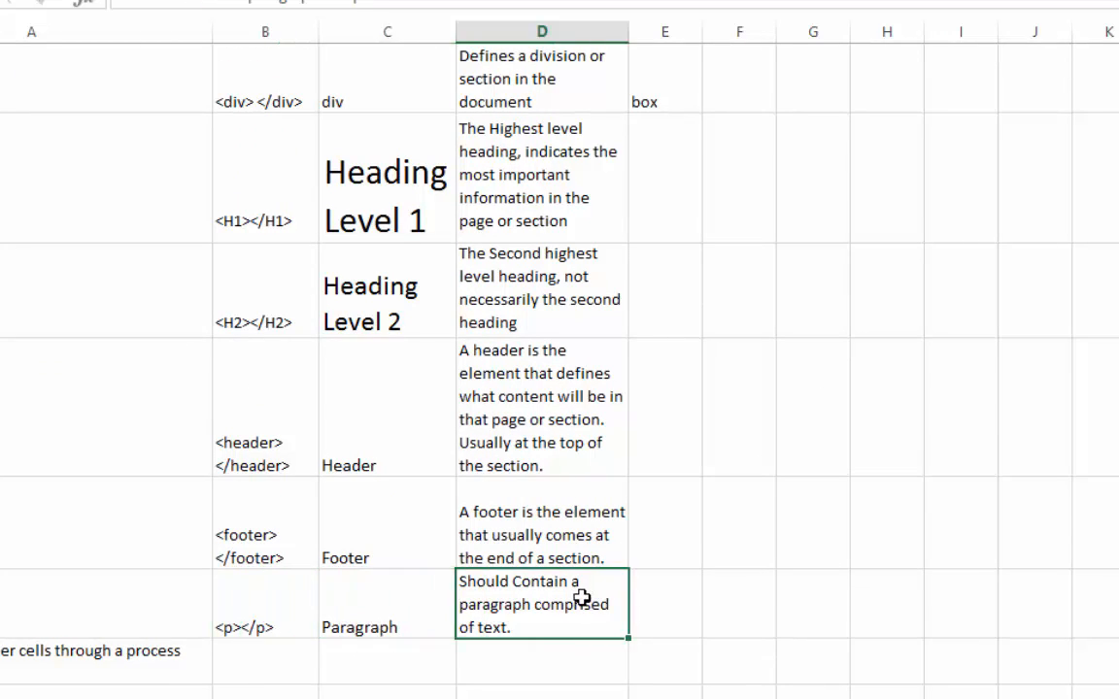
pyautogui.moveTo(673, 618)
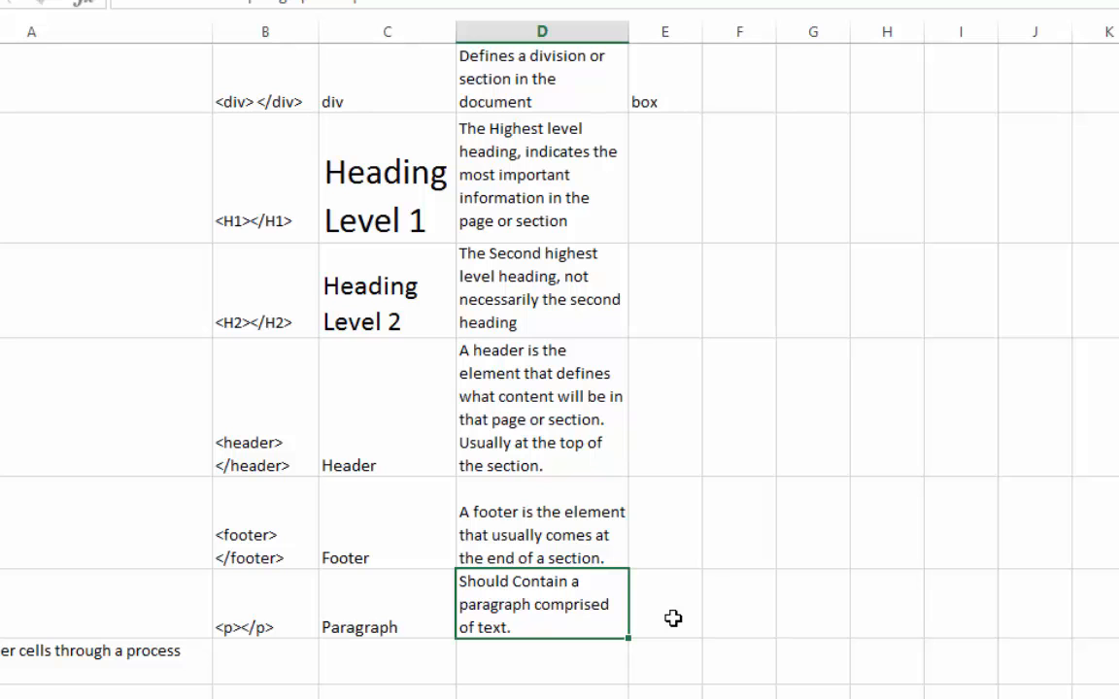
pyautogui.moveTo(616, 677)
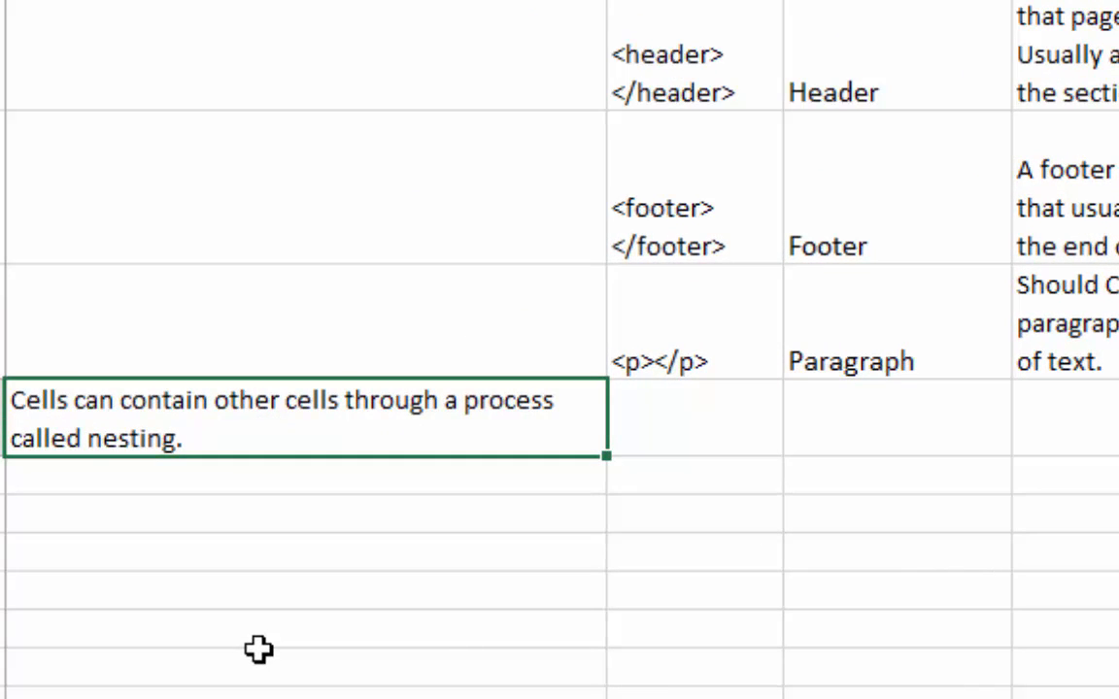
pyautogui.moveTo(562, 584)
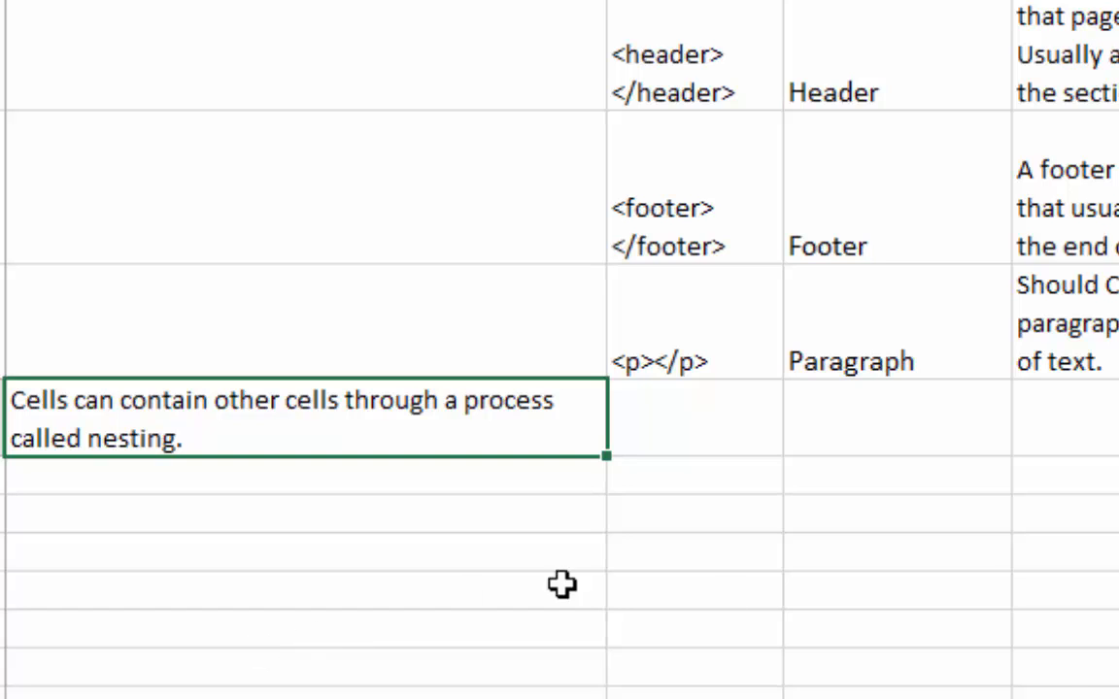